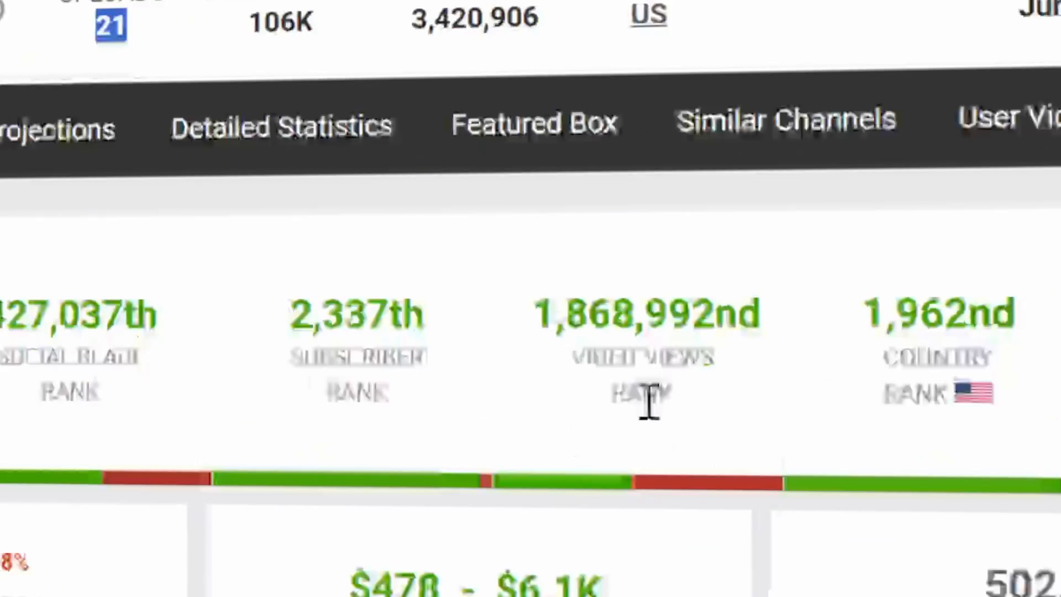
Step: Scroll through the Stoic Bond channel's Social Blade stats and YouTube video list
scroll(down, 3)
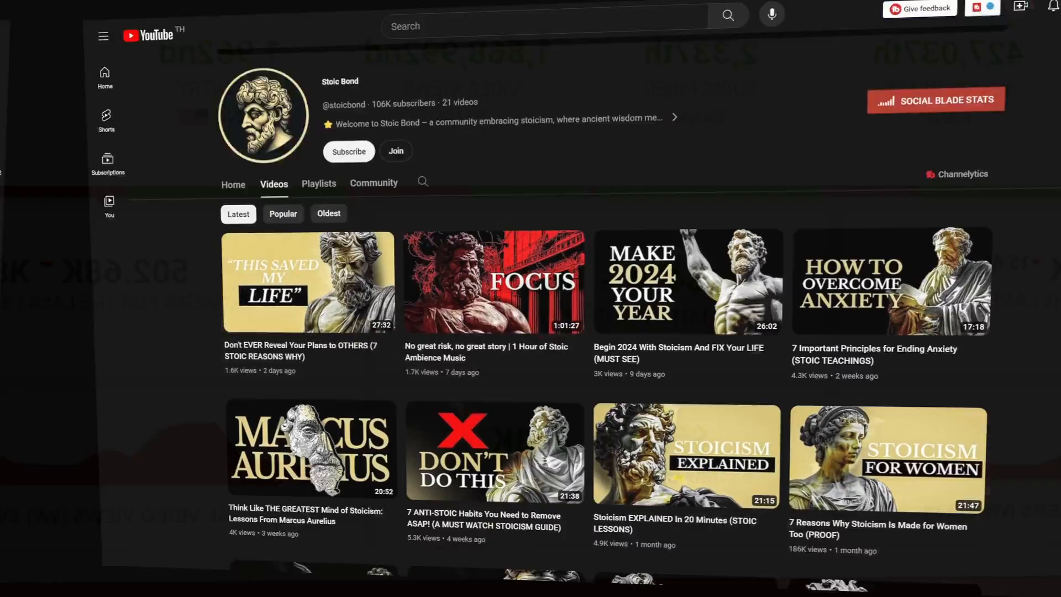
scroll(down, 3)
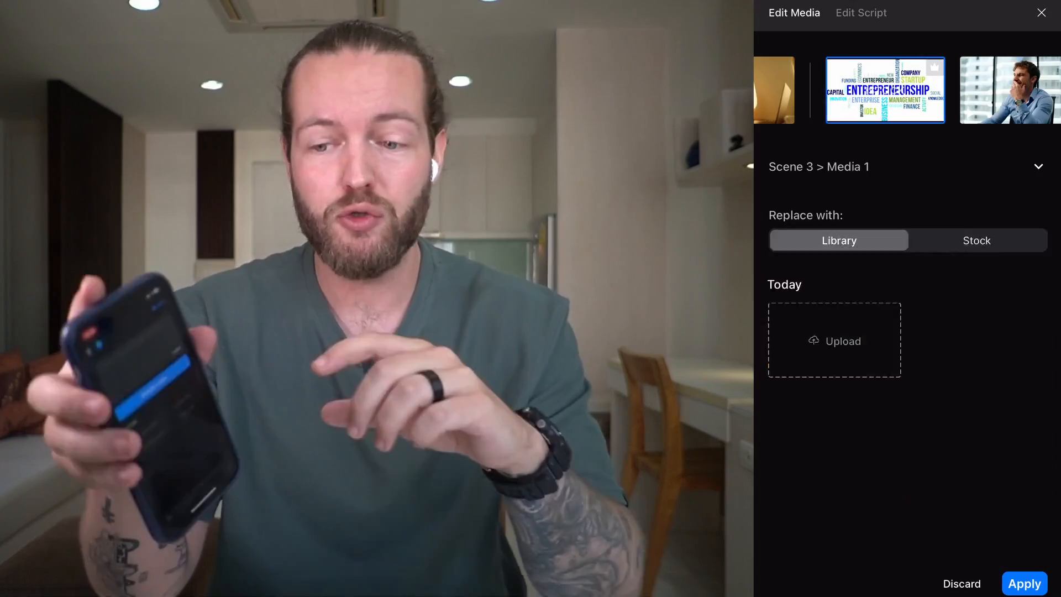
click(862, 13)
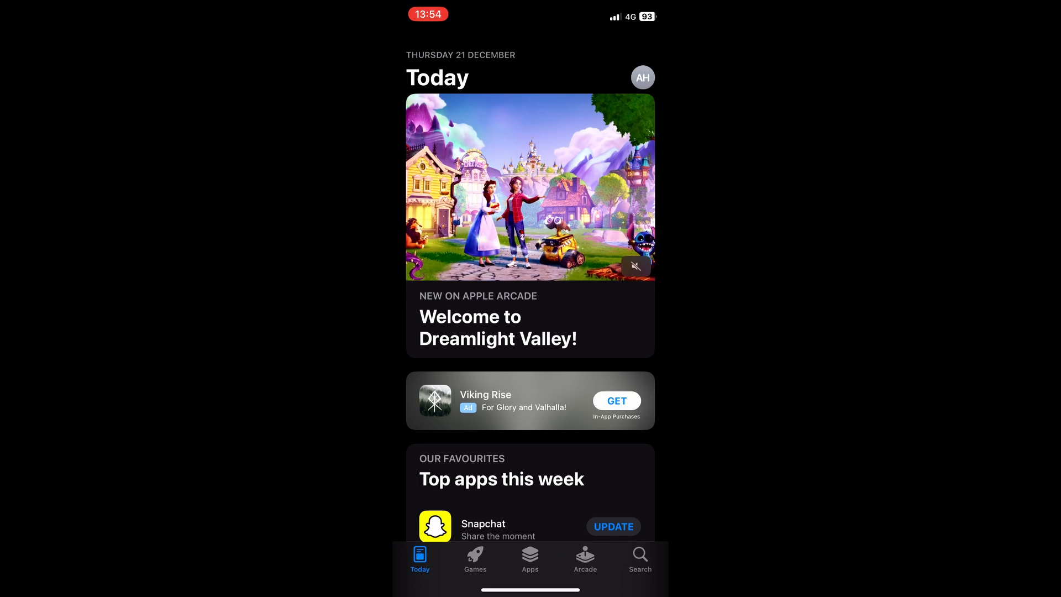
Step: Search the App Store for 'invi' and launch the invideo AI app
click(639, 558)
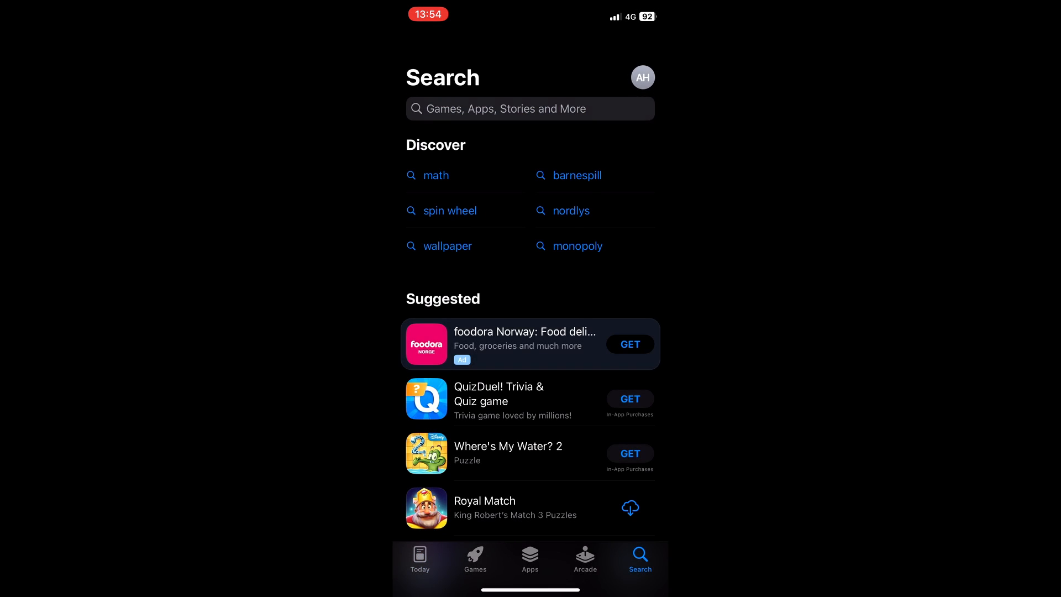
text(invi)
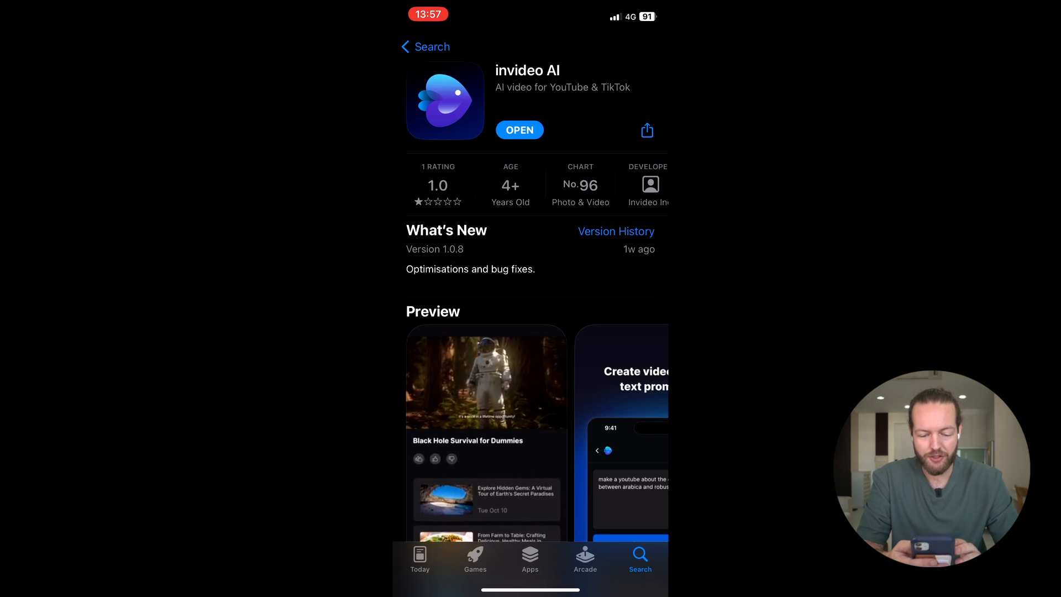
click(519, 130)
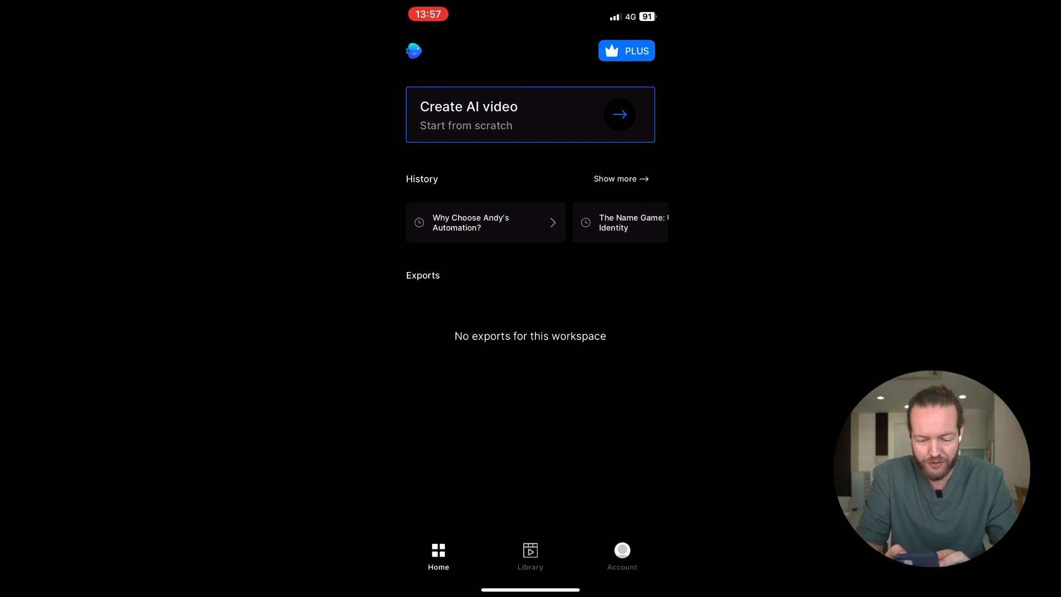
Step: Write the stoic discipline motivational video prompt and generate a video from it
click(529, 114)
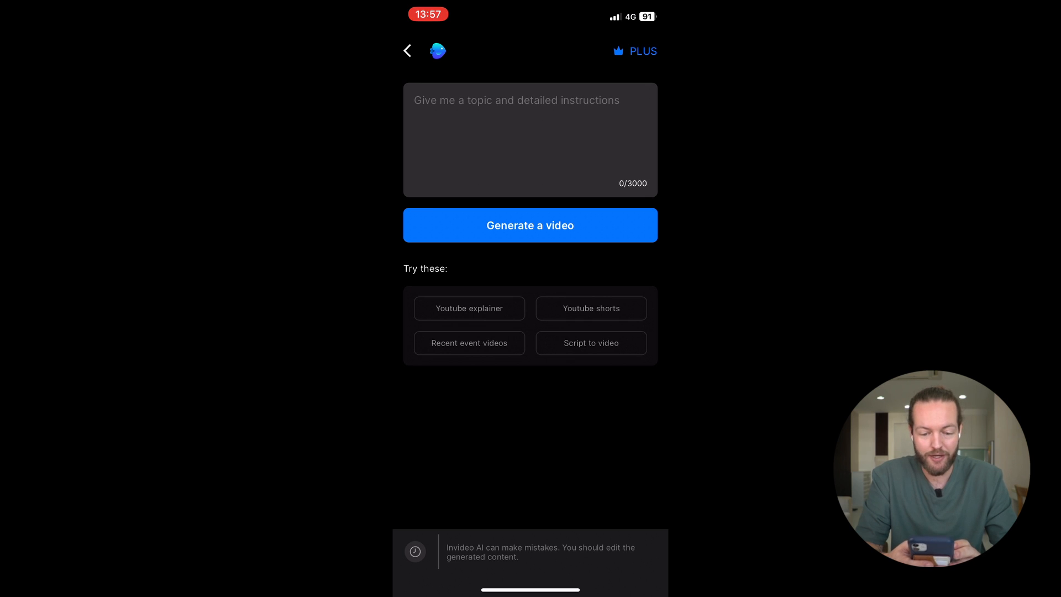
text(make a video about stoic discipline, it should have a motivational and inspirational feel where the target audience are struggling beginner entrepreneurs. make it 4 minutes long and use a deep Australian voice over)
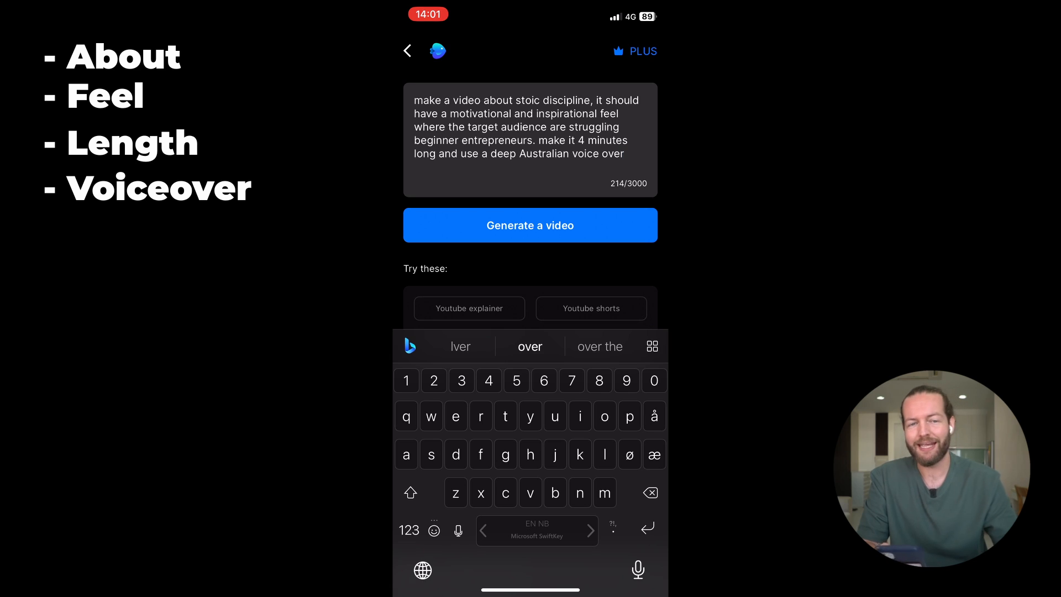
click(530, 225)
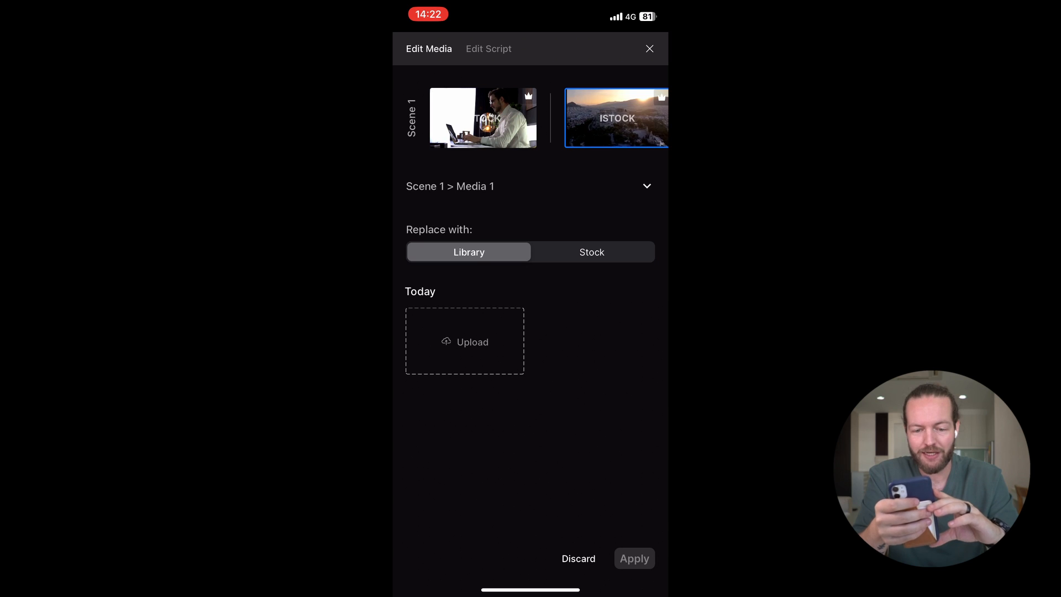
Step: Replace Scene 1's first clip with Greece stock footage of the statue
click(483, 117)
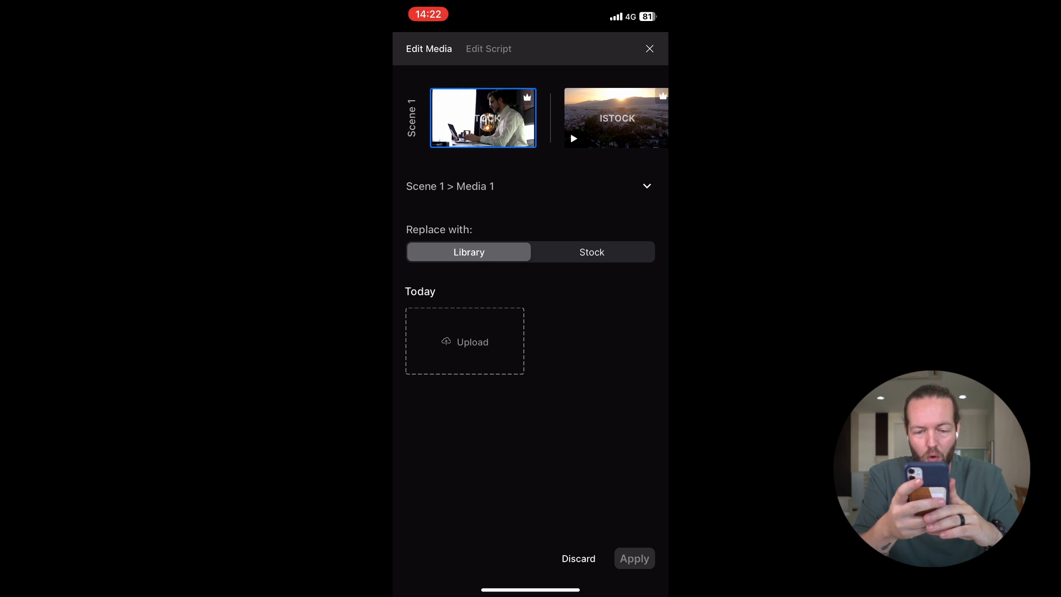
click(591, 252)
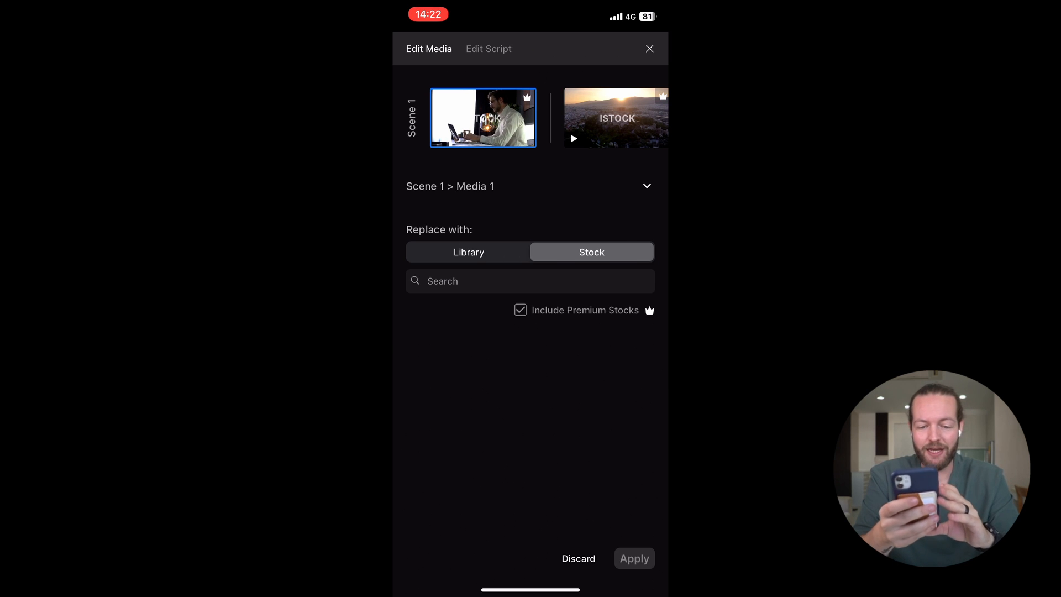
text(g)
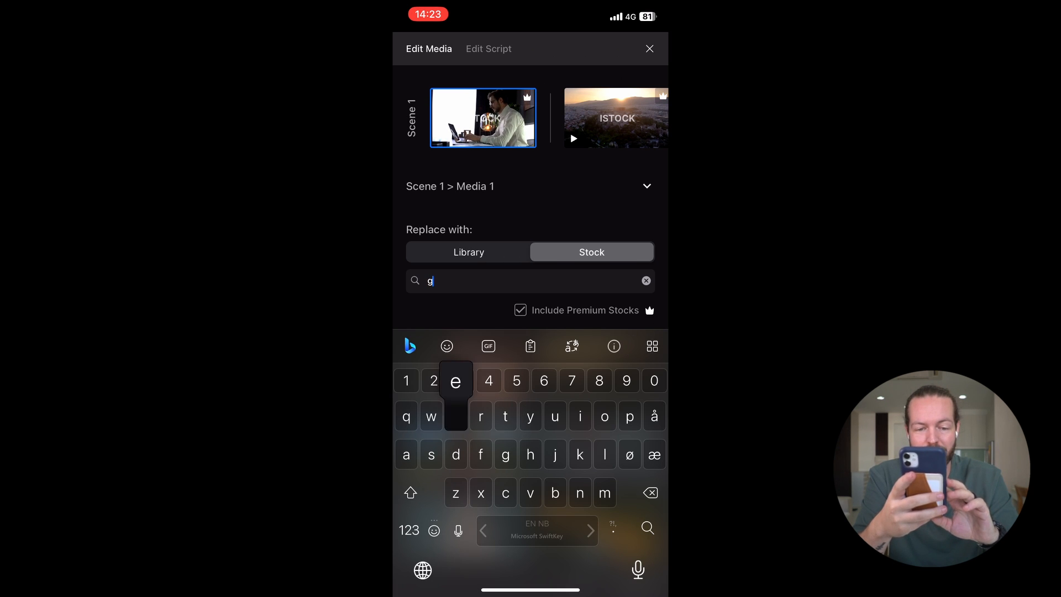
text(Greece)
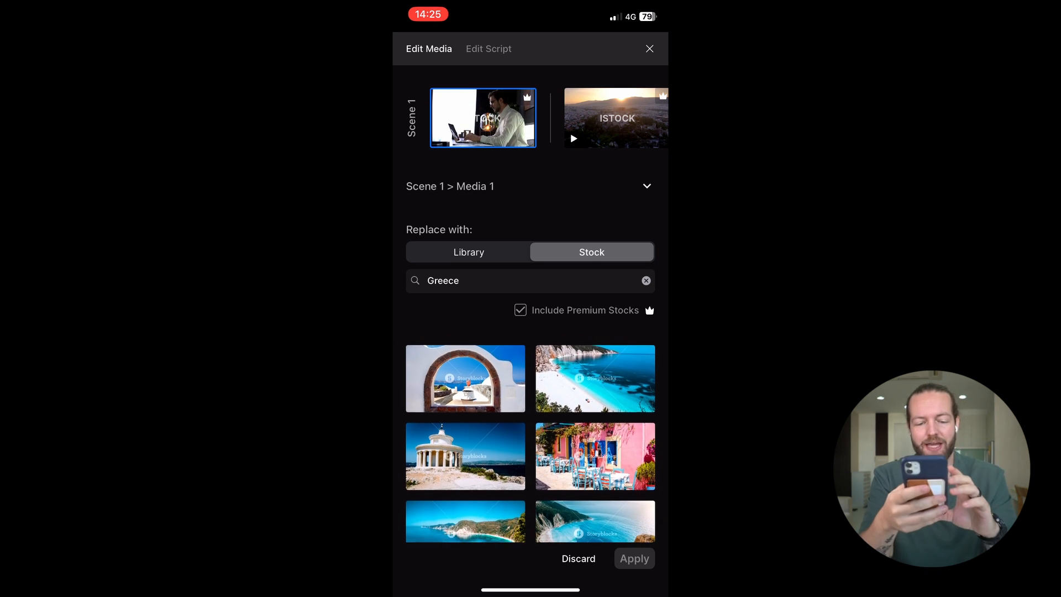
scroll(down, 3)
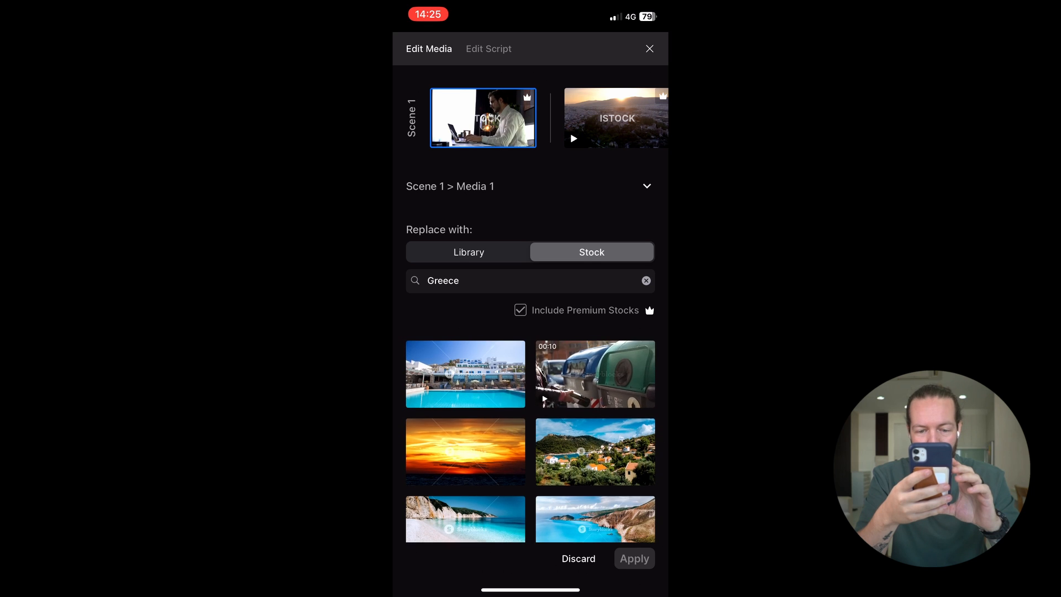
scroll(down, 3)
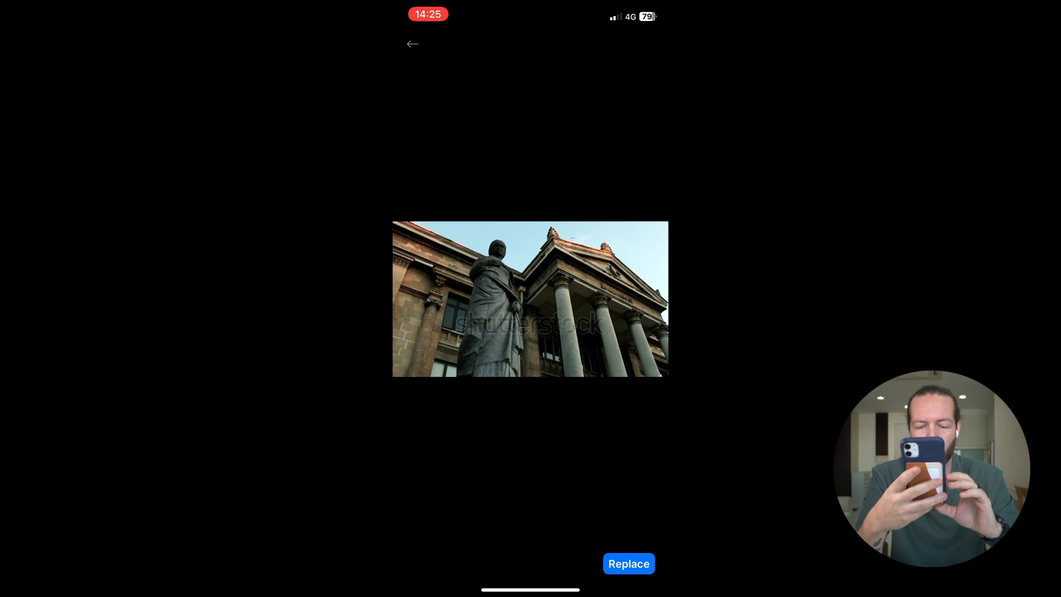
click(628, 563)
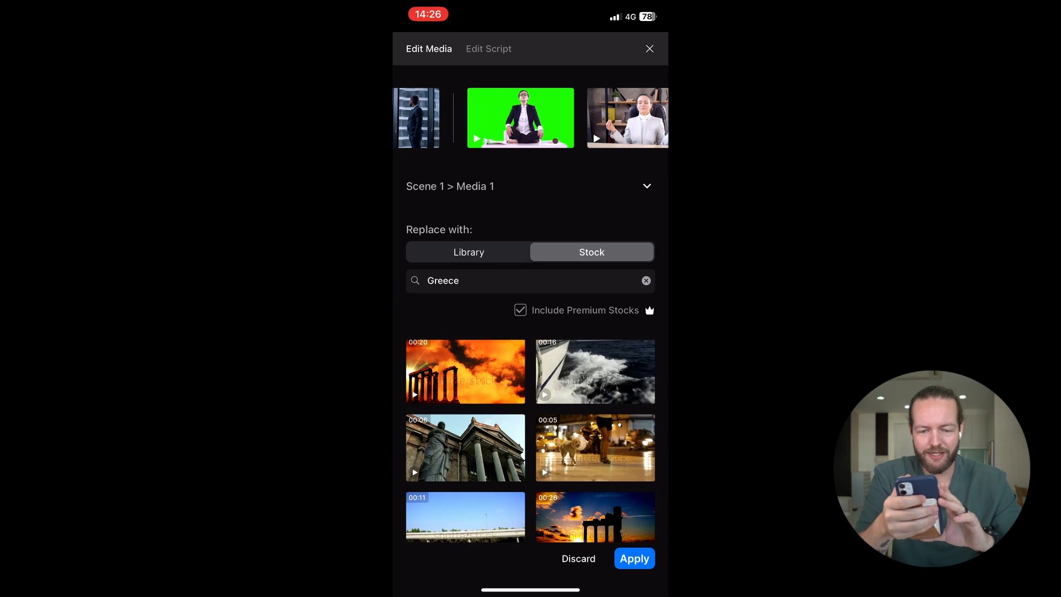
Step: Replace Scene 2's first clip with the fiery-sky temple columns stock footage
click(520, 117)
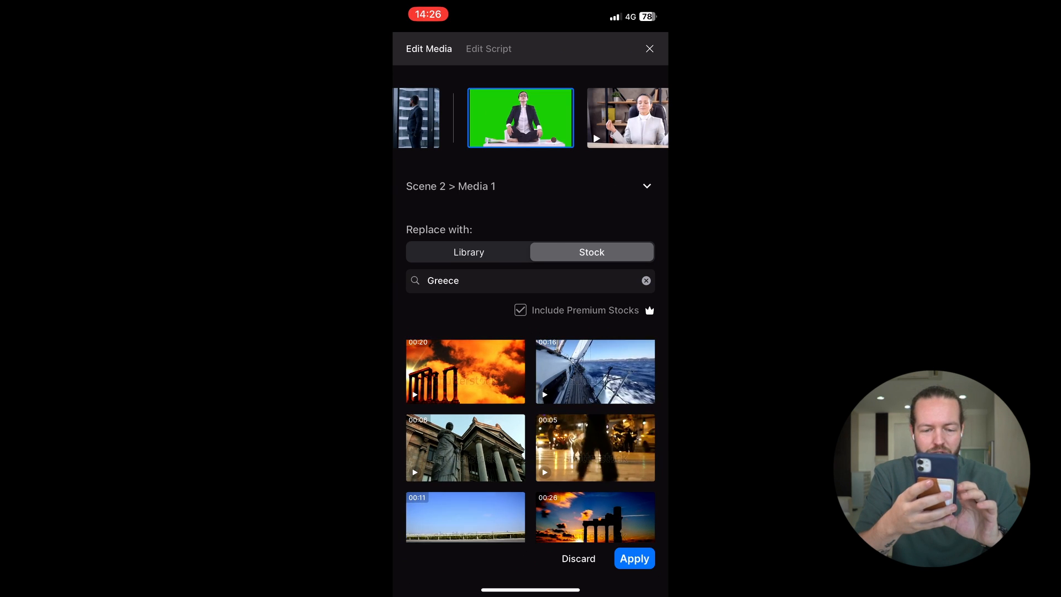
click(466, 372)
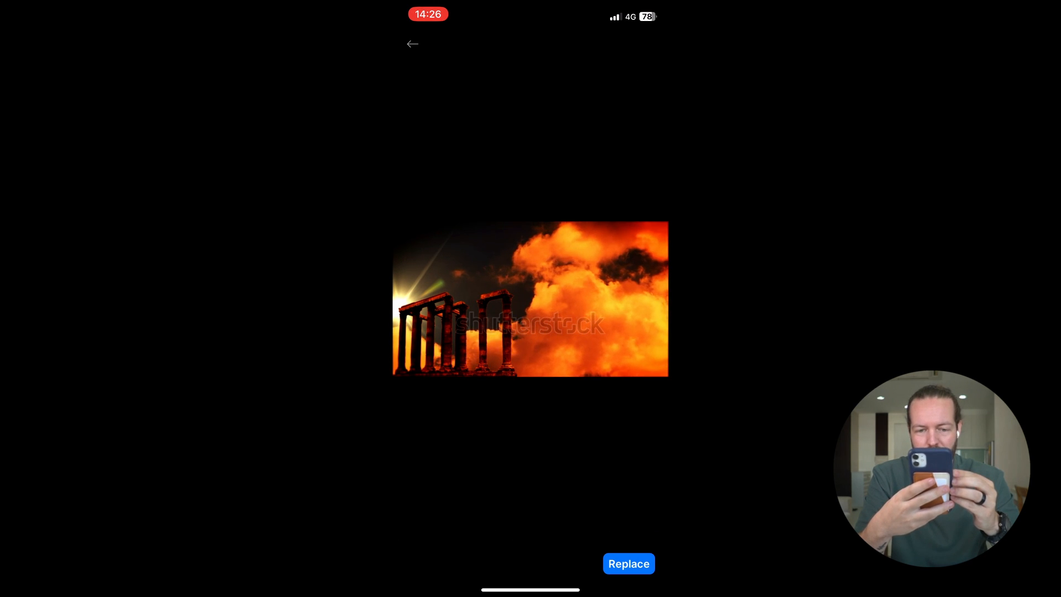
click(628, 563)
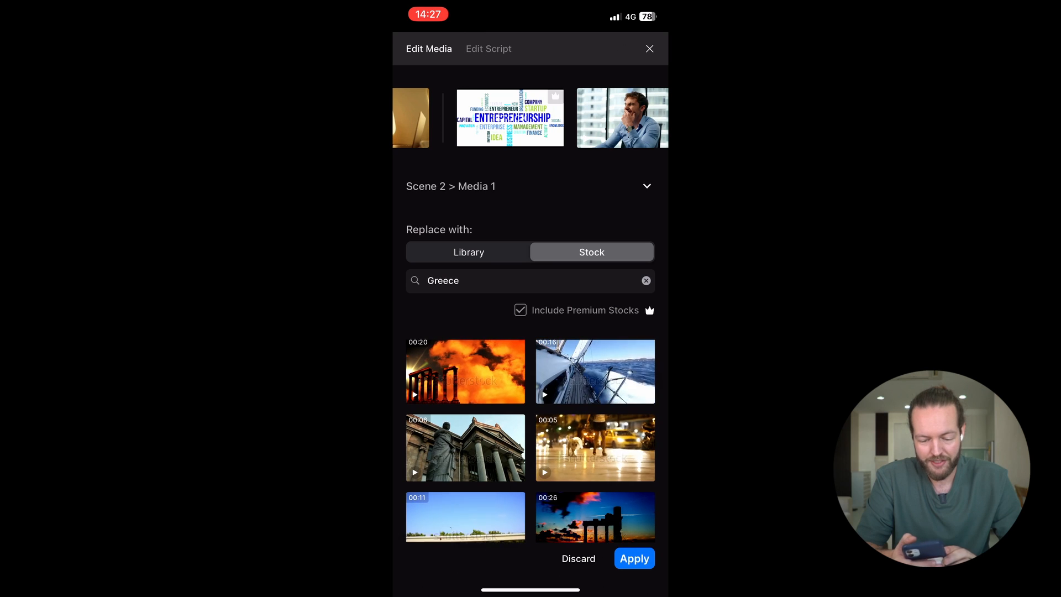
Step: From Scene 3's clip, upload two personal videos from the phone's Photos into the library
click(509, 118)
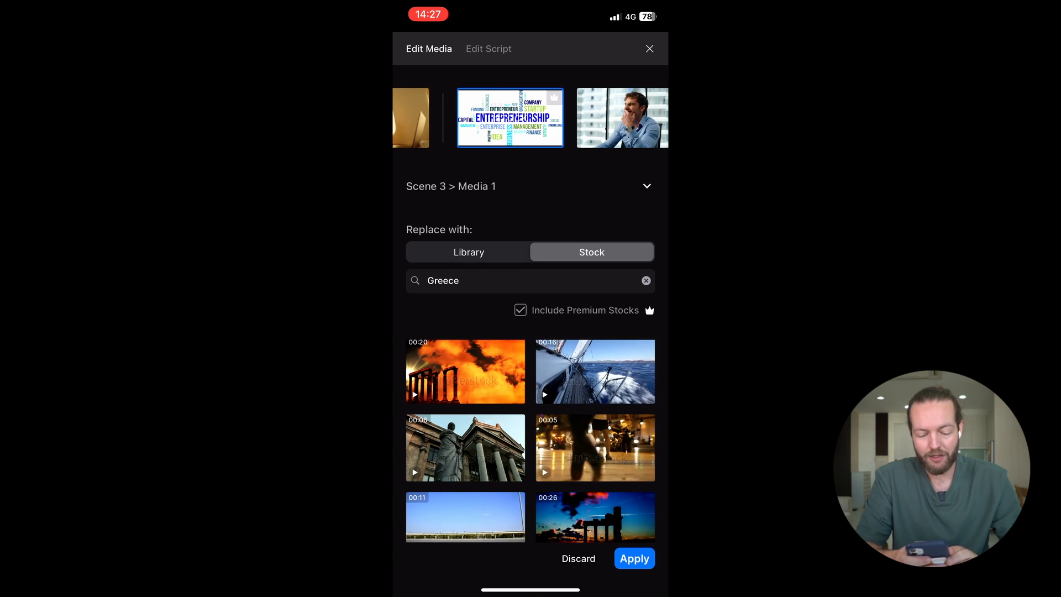
click(469, 252)
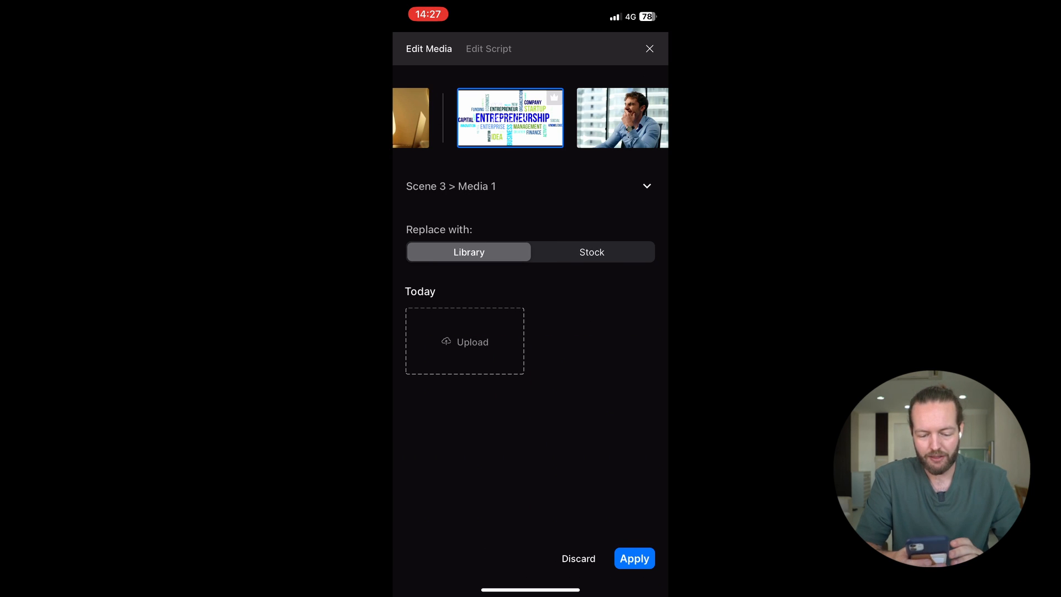
click(466, 340)
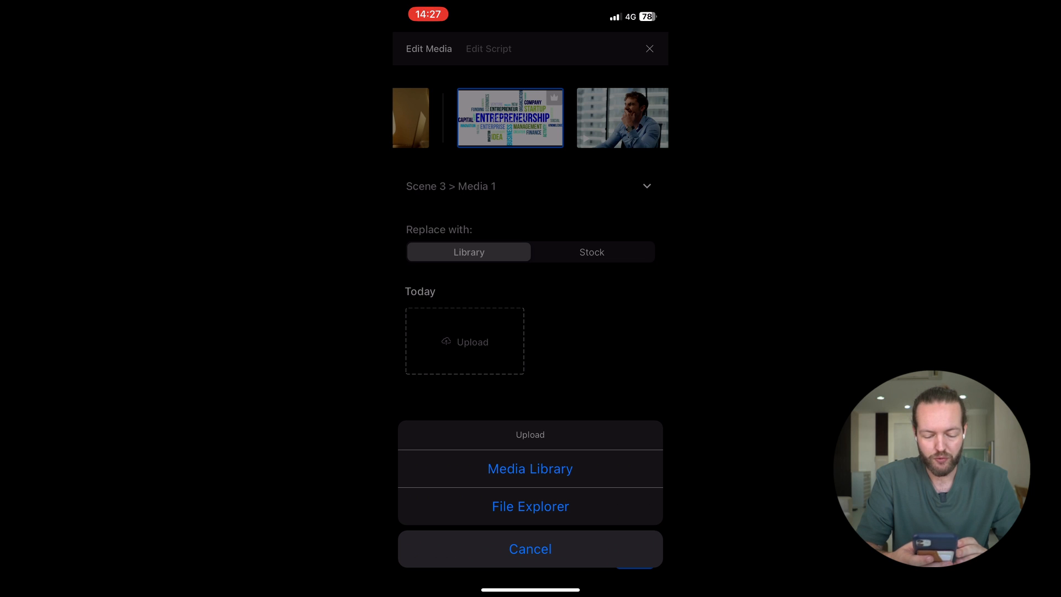
click(529, 507)
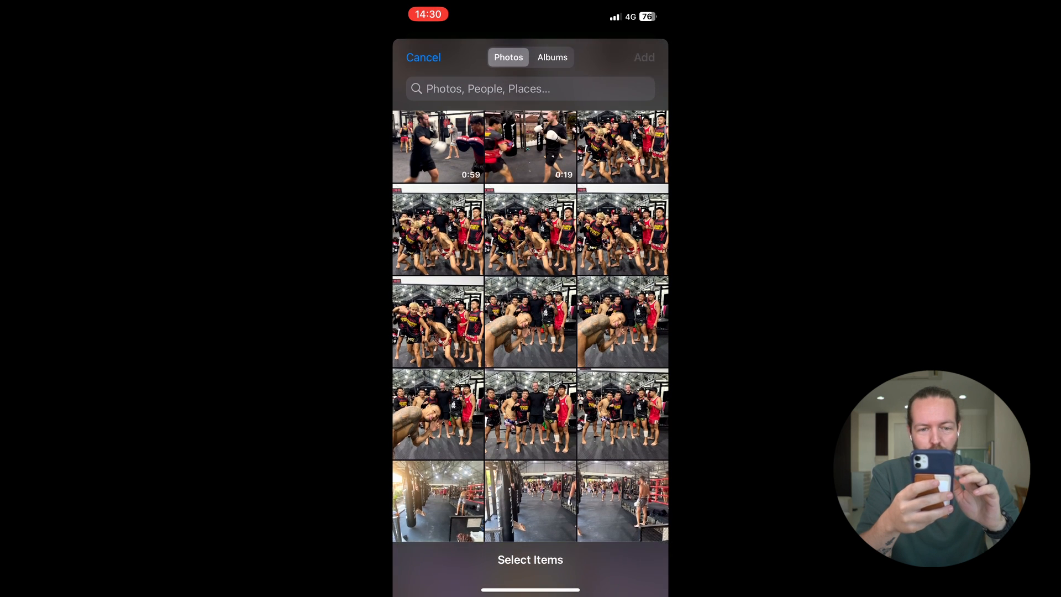
scroll(down, 3)
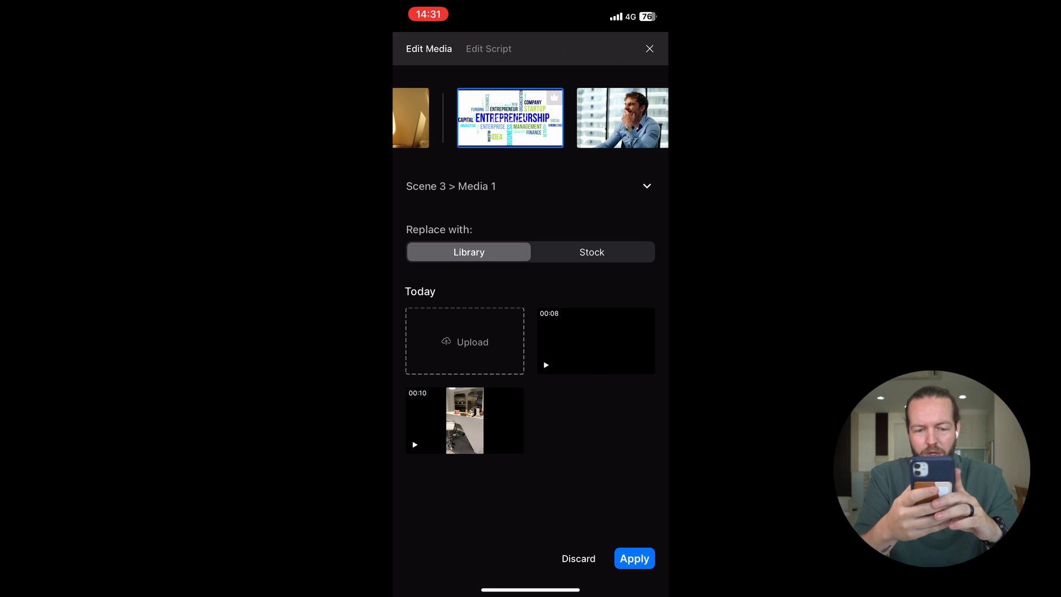
click(594, 340)
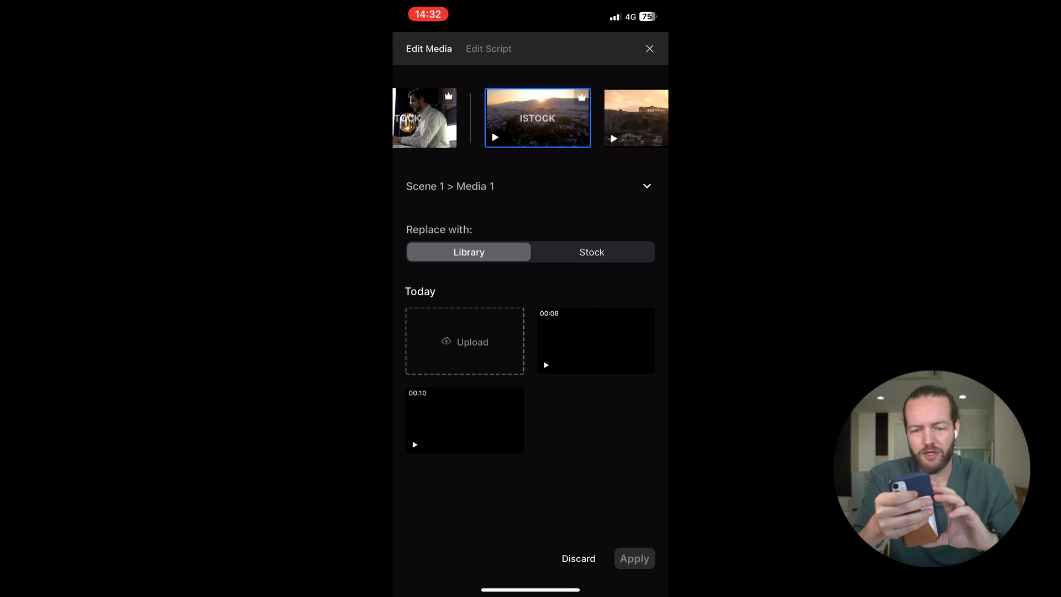
Step: Browse the video's script and edit the first scene's text
click(488, 48)
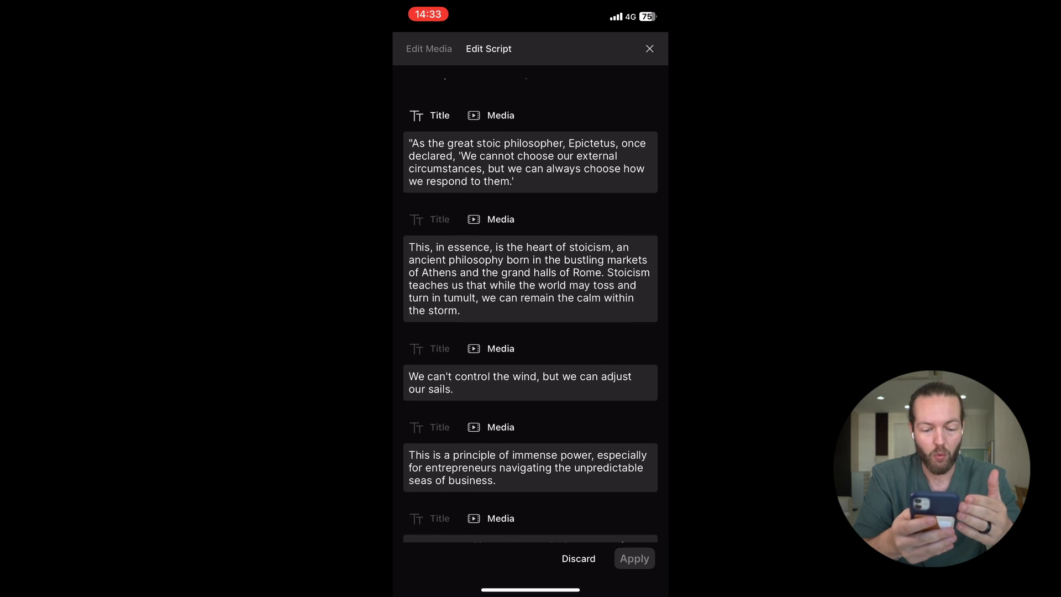
scroll(down, 3)
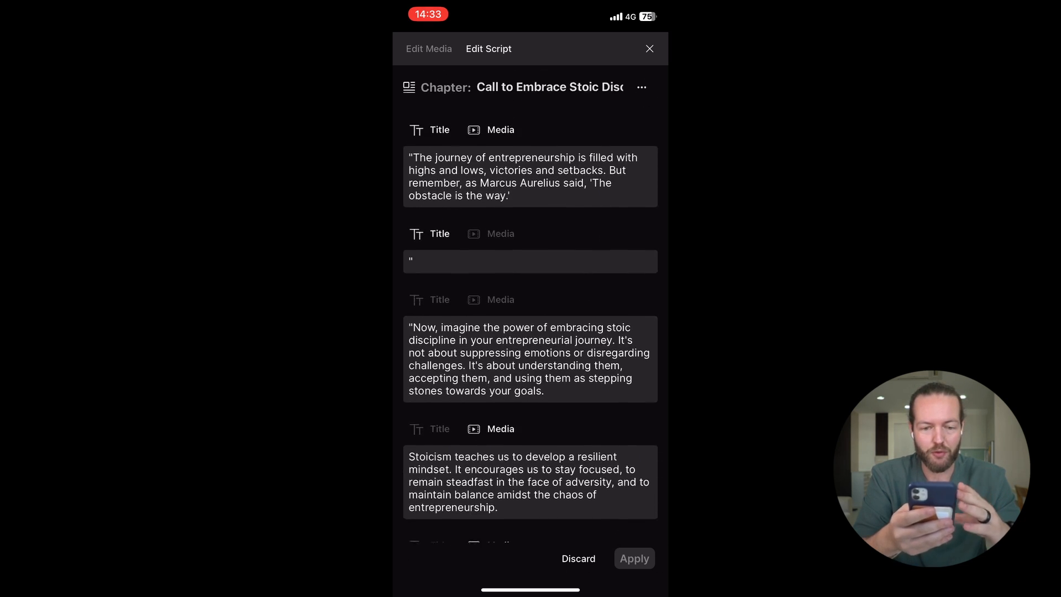
scroll(down, 3)
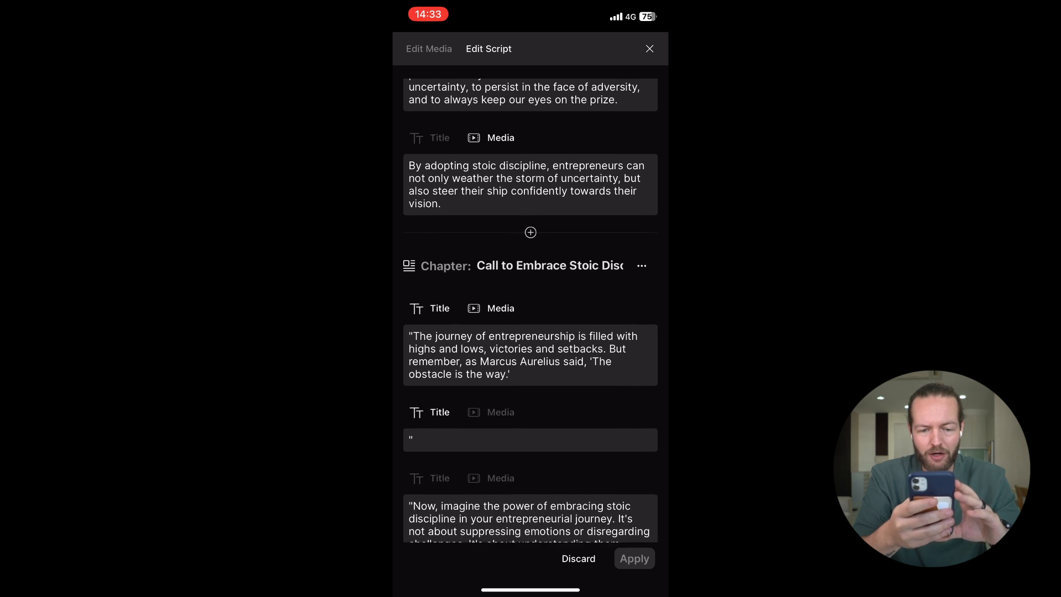
scroll(down, 3)
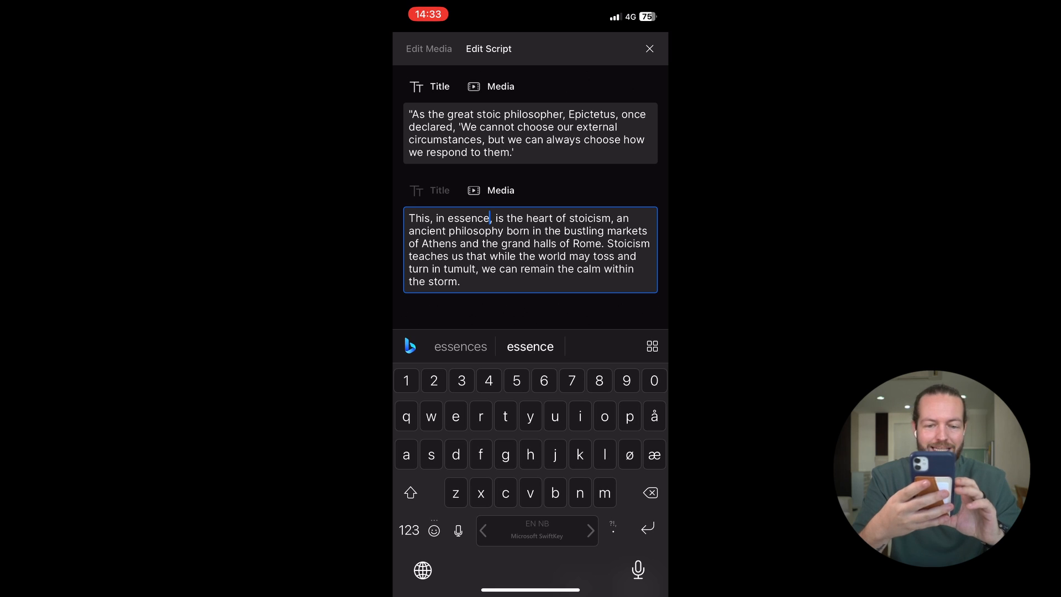
key(backspace)
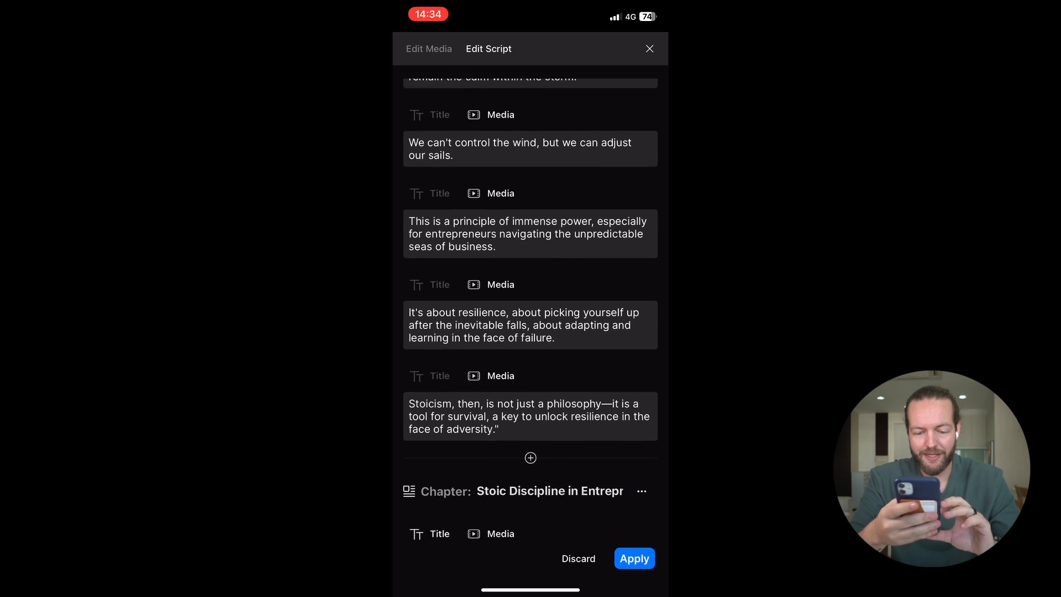
Step: Add a Stoic stories chapter with placeholder text 'heidvsv', then discard it
scroll(down, 3)
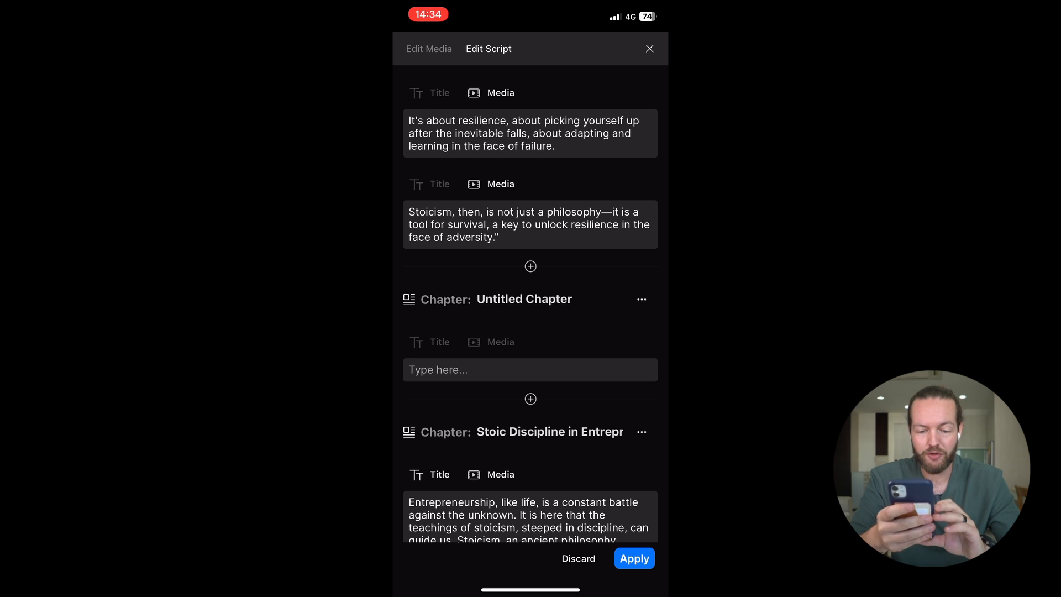
click(529, 370)
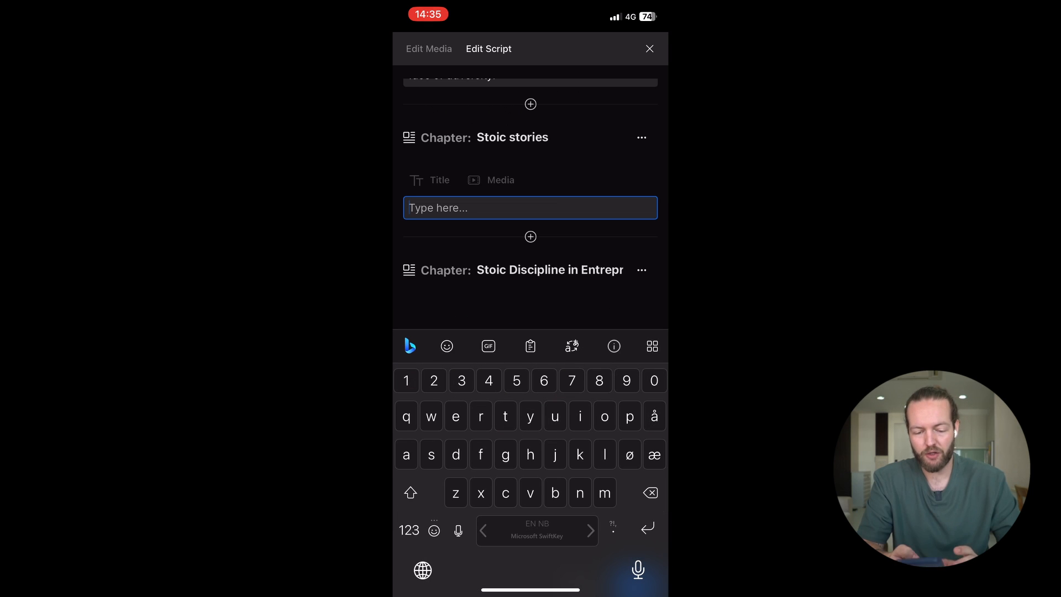
text(heidvsv)
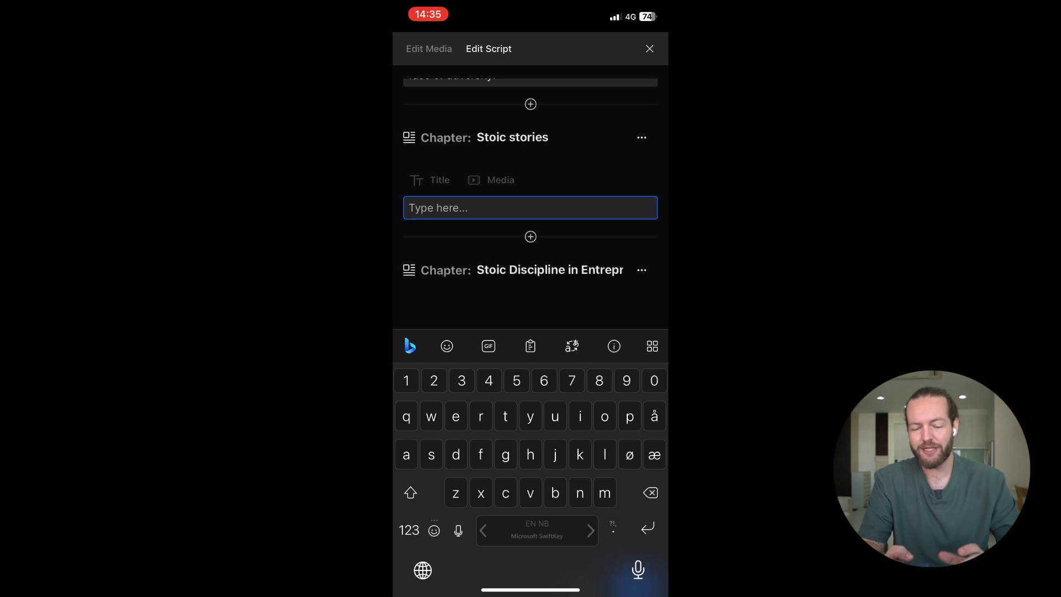
click(641, 137)
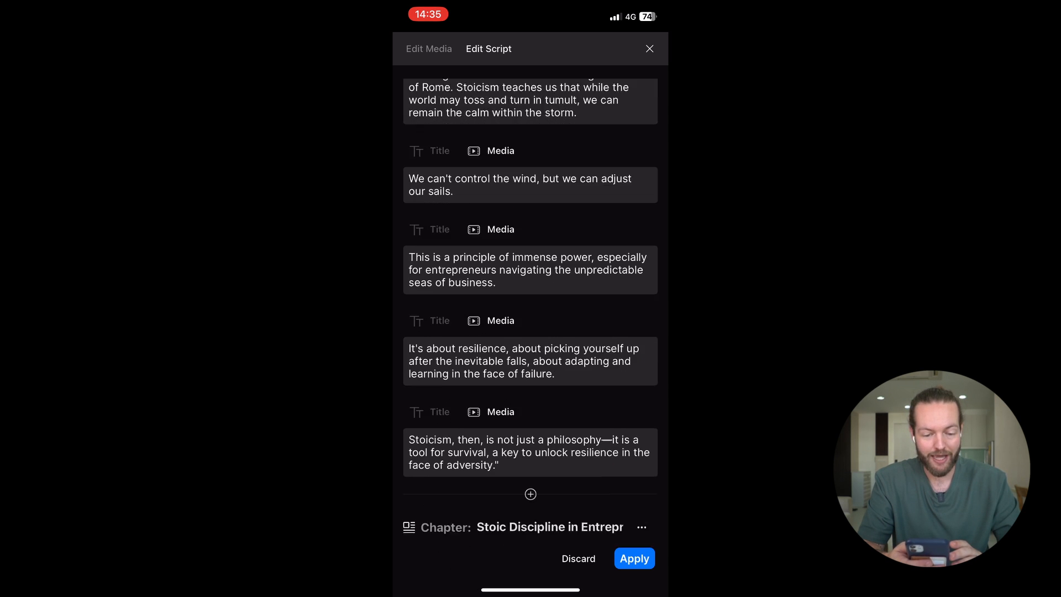
scroll(down, 3)
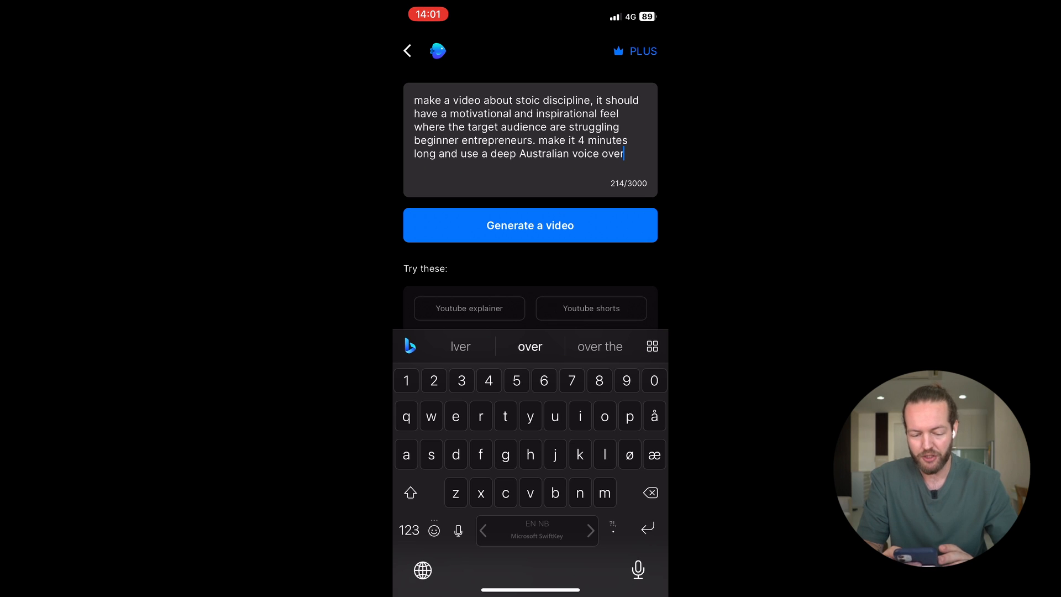
Step: Generate the video with Beginner Entrepreneurs audience, Inspiring look and YouTube platform
click(530, 225)
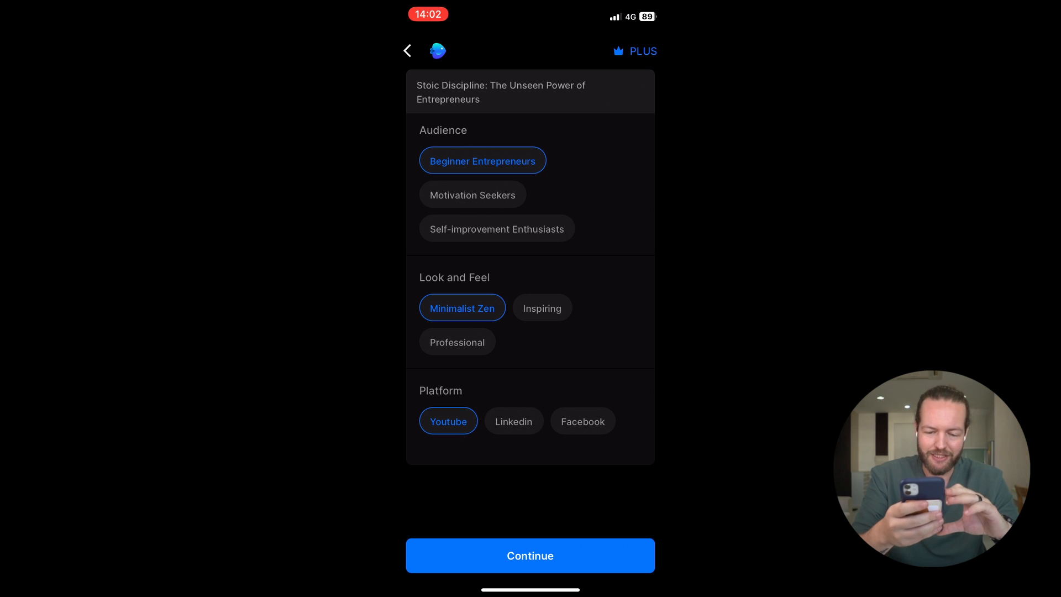
click(542, 309)
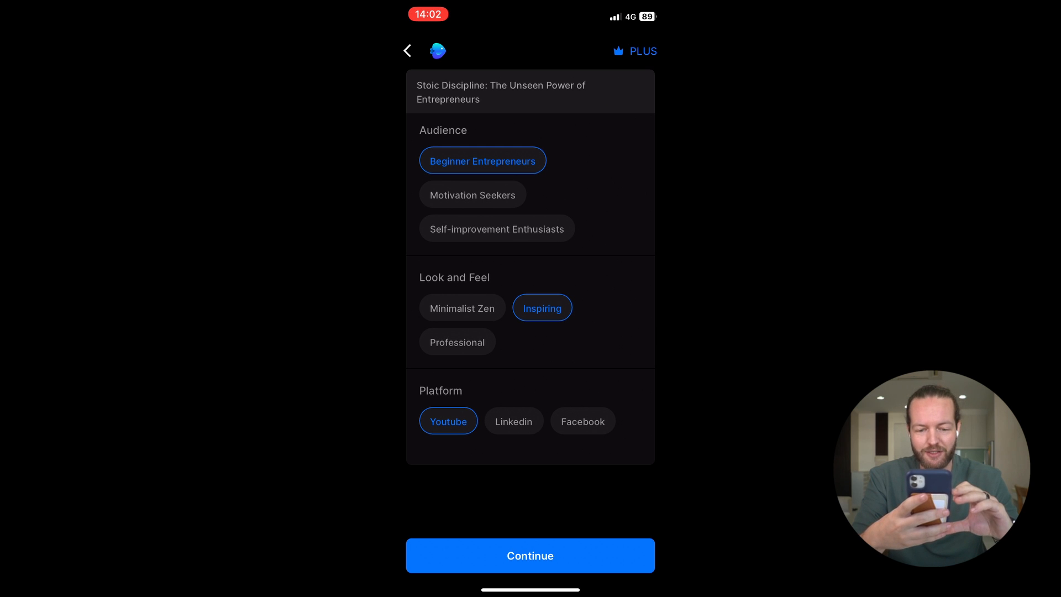
click(530, 556)
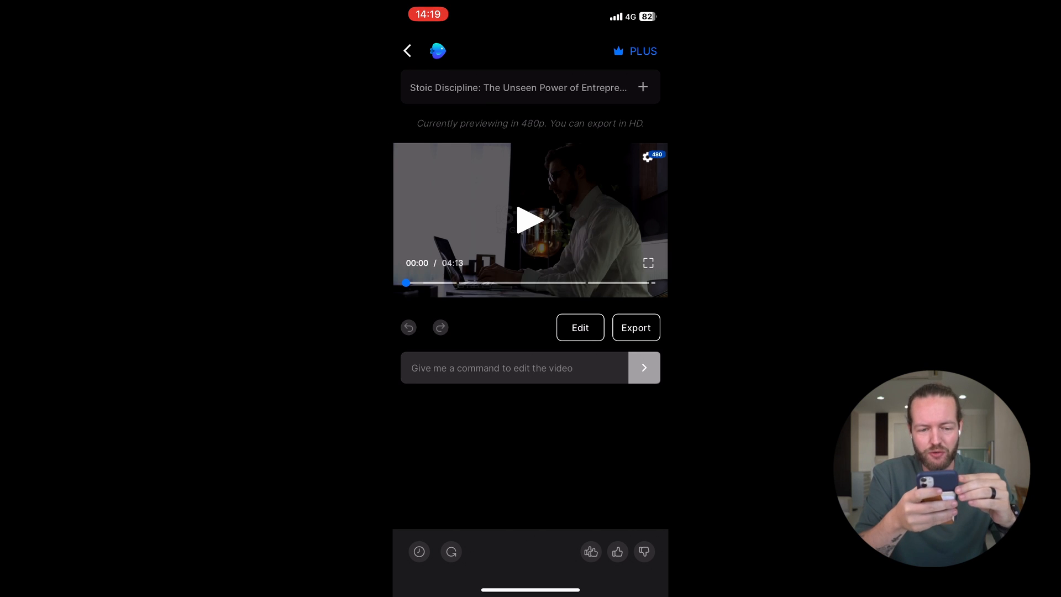
Step: Play and pause the generated Stoic Discipline video preview
click(531, 220)
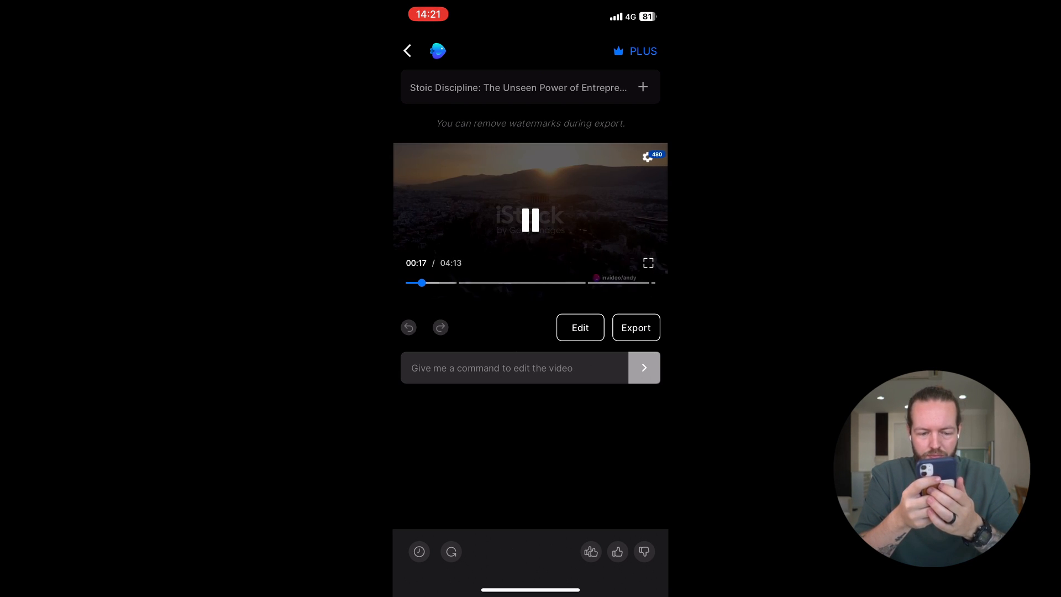
click(530, 219)
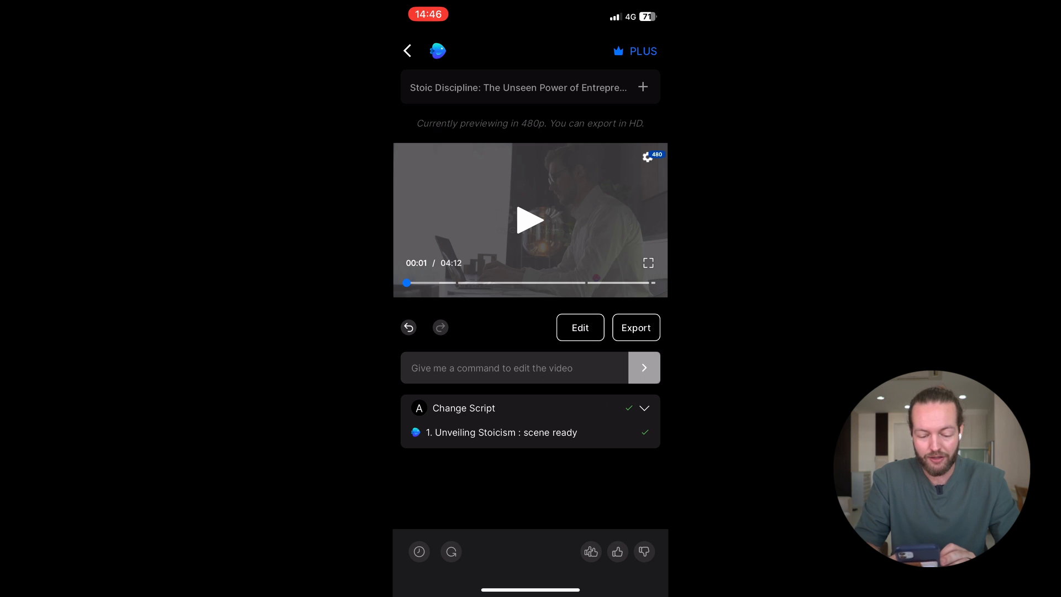
Step: Send an edit command for yellow word-highlighted subtitles, a deep American voice and ancient Greek footage
click(514, 367)
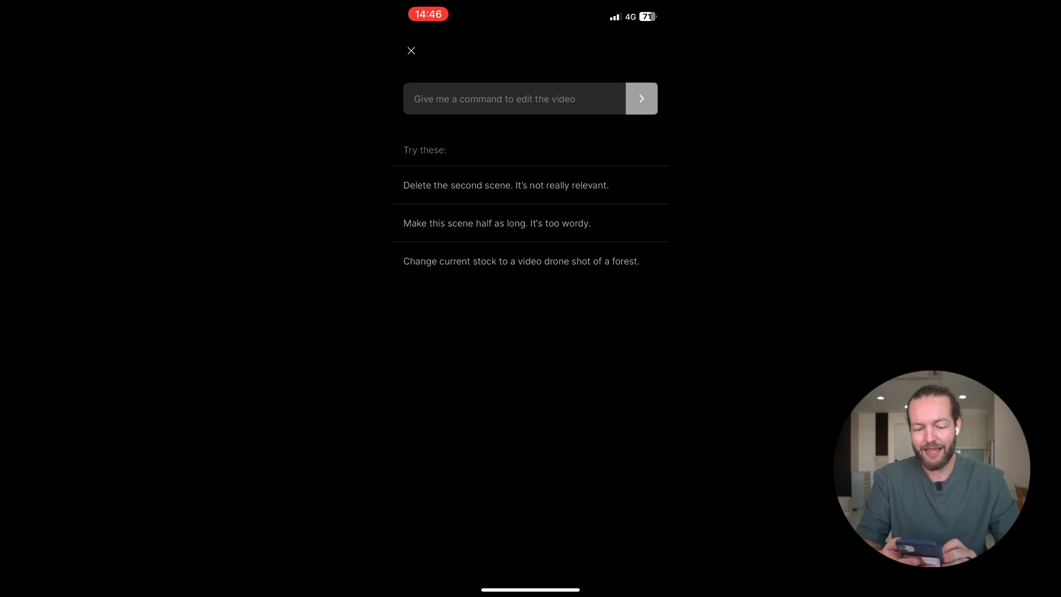
text(add subtitles to this video where each word th)
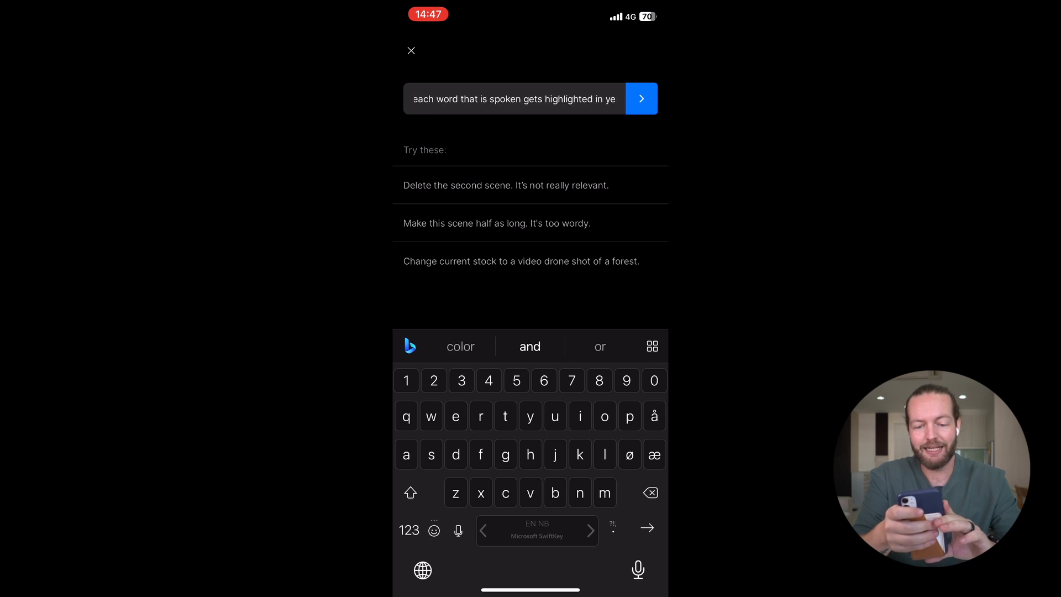
text(yellow)
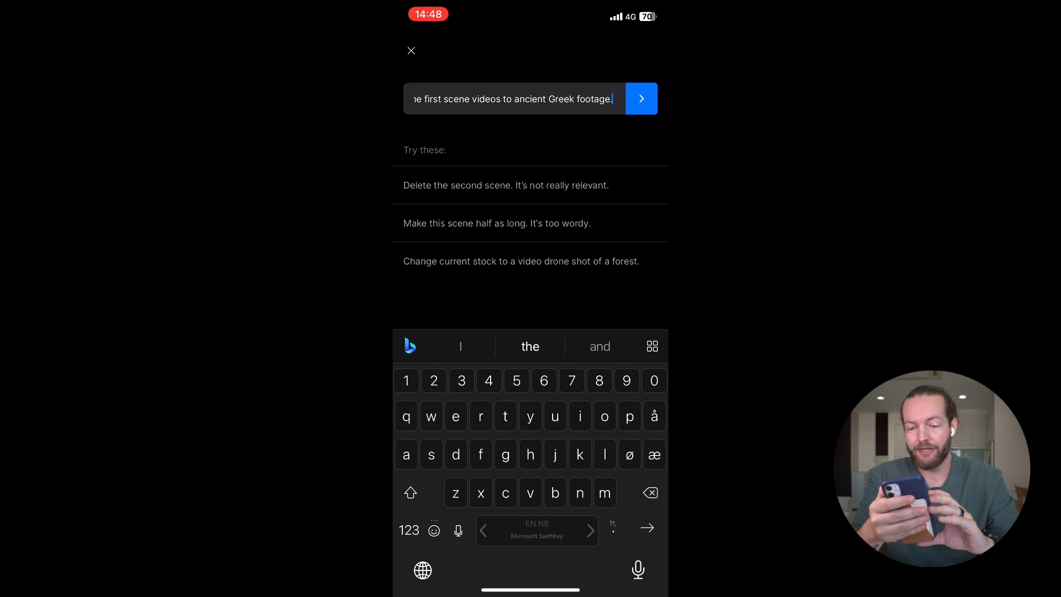
click(640, 99)
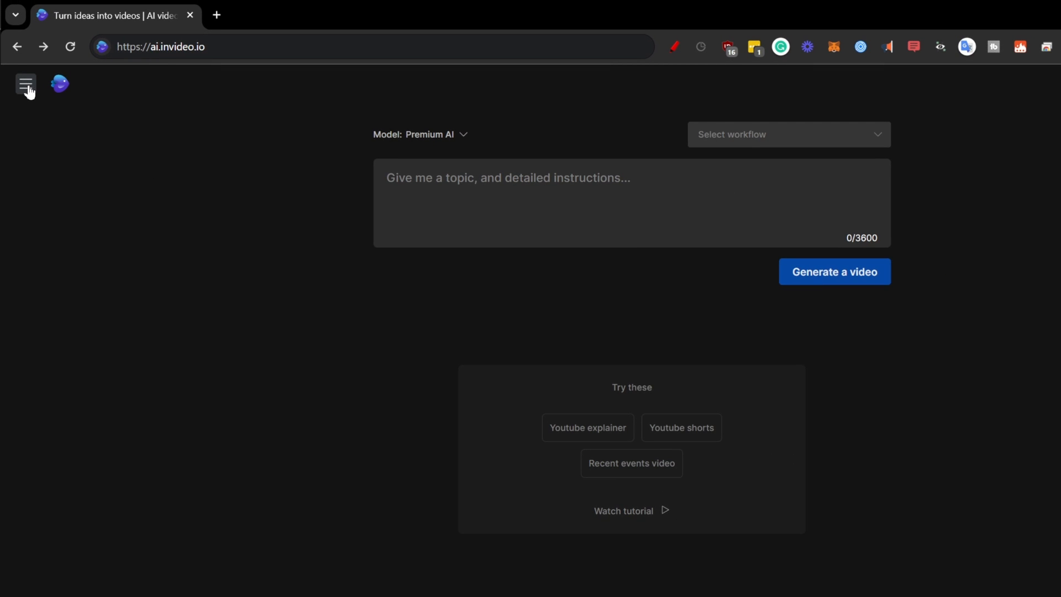
Step: Open the Stoic Discipline project to view the edited 3:50 video with subtitles
click(25, 84)
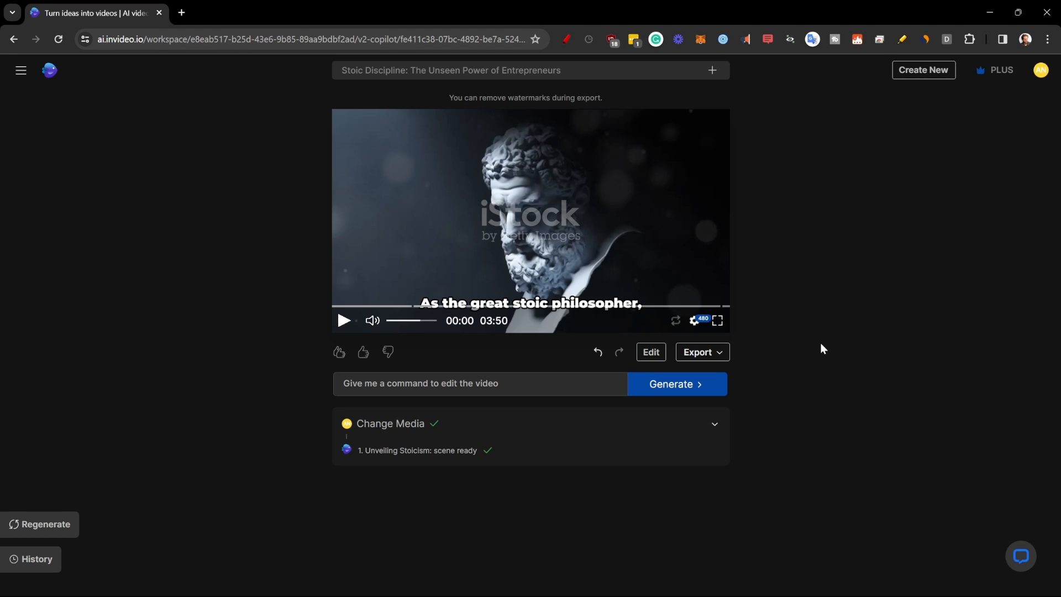
mouse_move(825, 348)
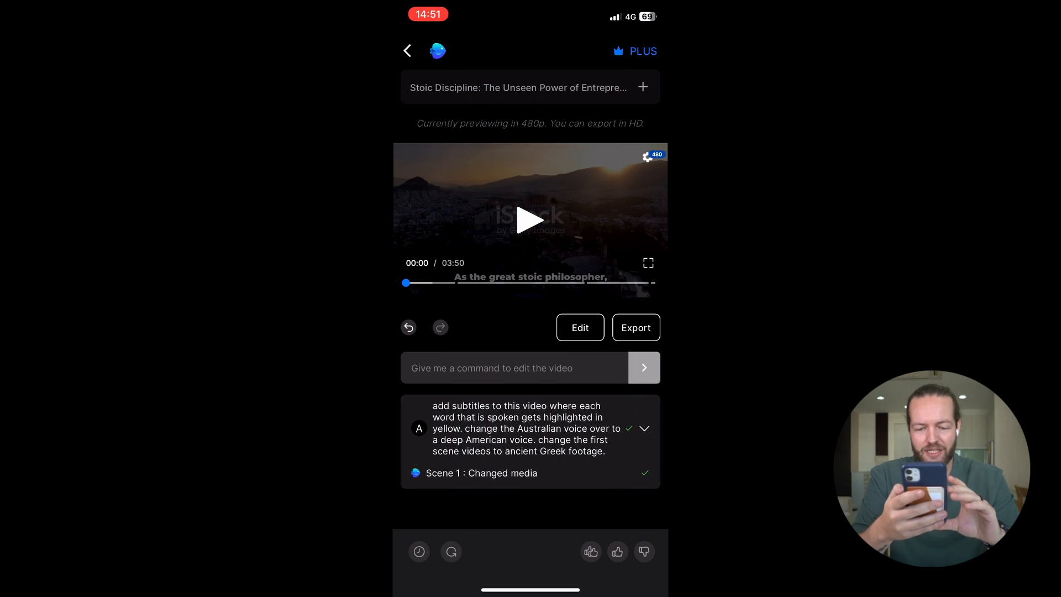
click(634, 328)
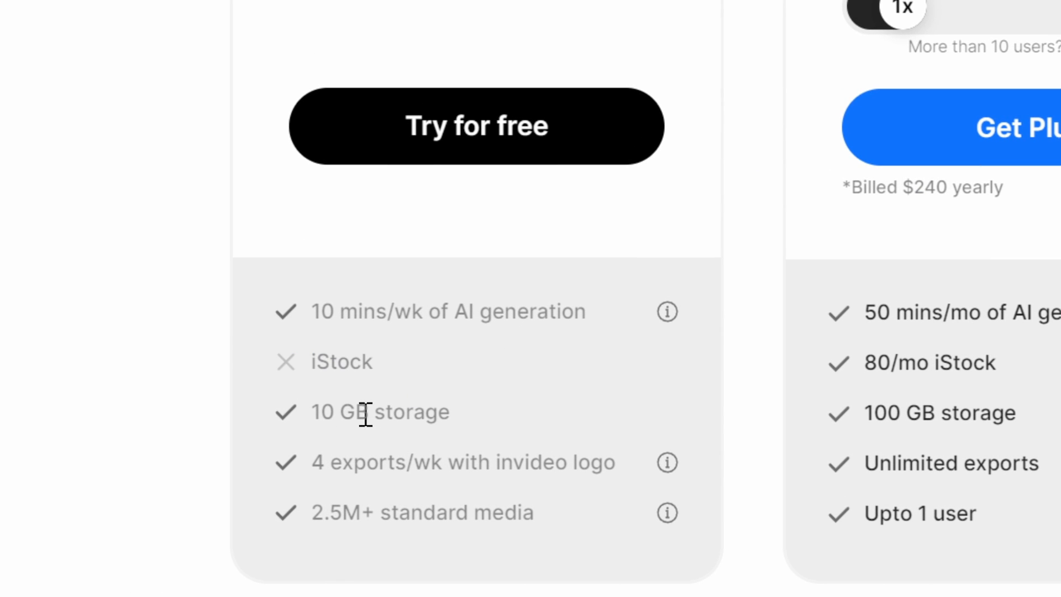
mouse_move(416, 466)
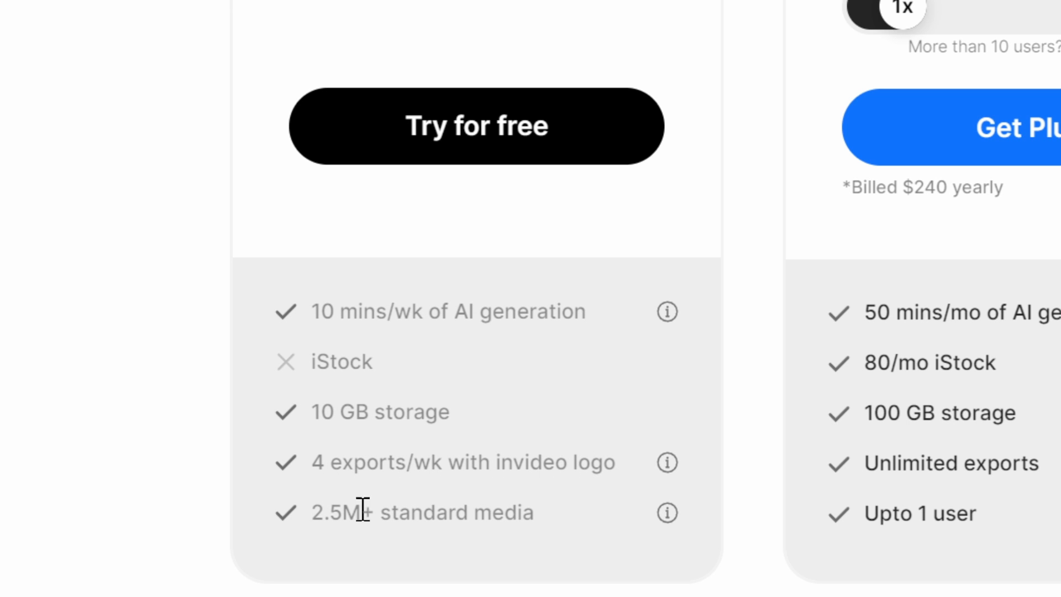
mouse_move(548, 538)
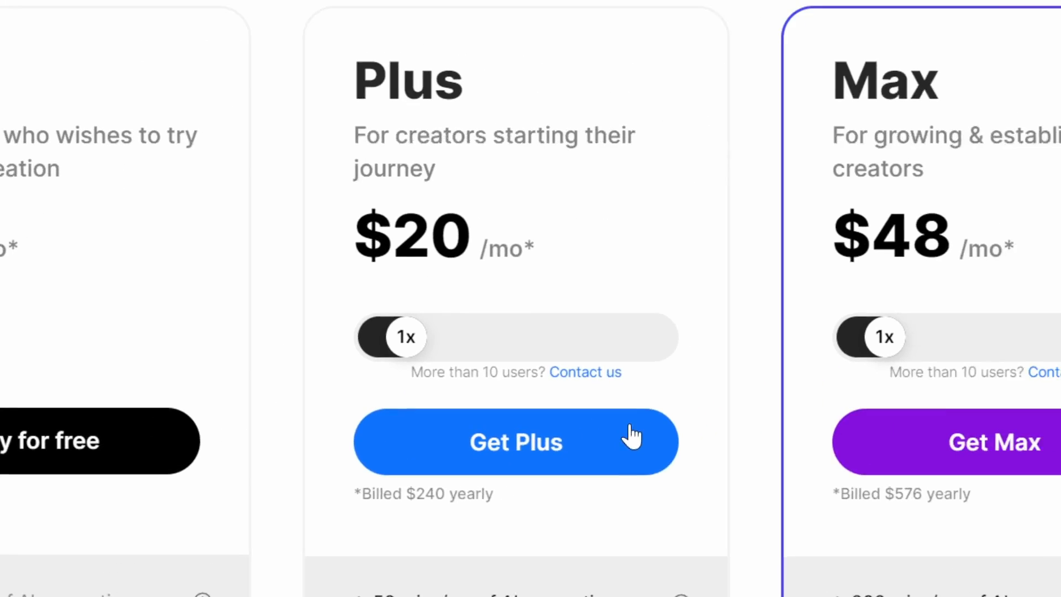
Step: Compare pricing under monthly billing, then return to yearly billing
scroll(down, 3)
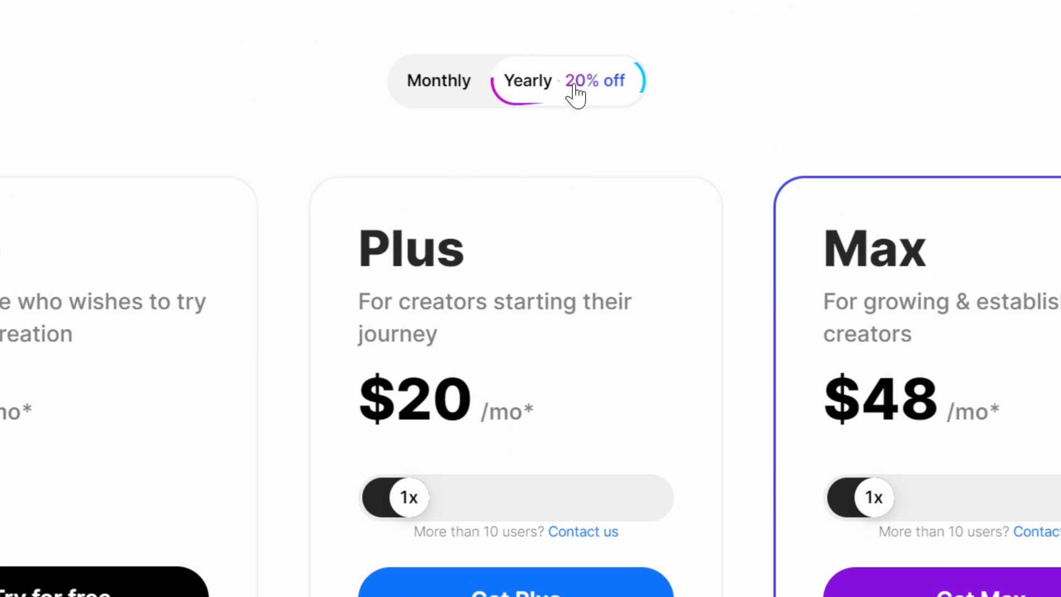
click(439, 80)
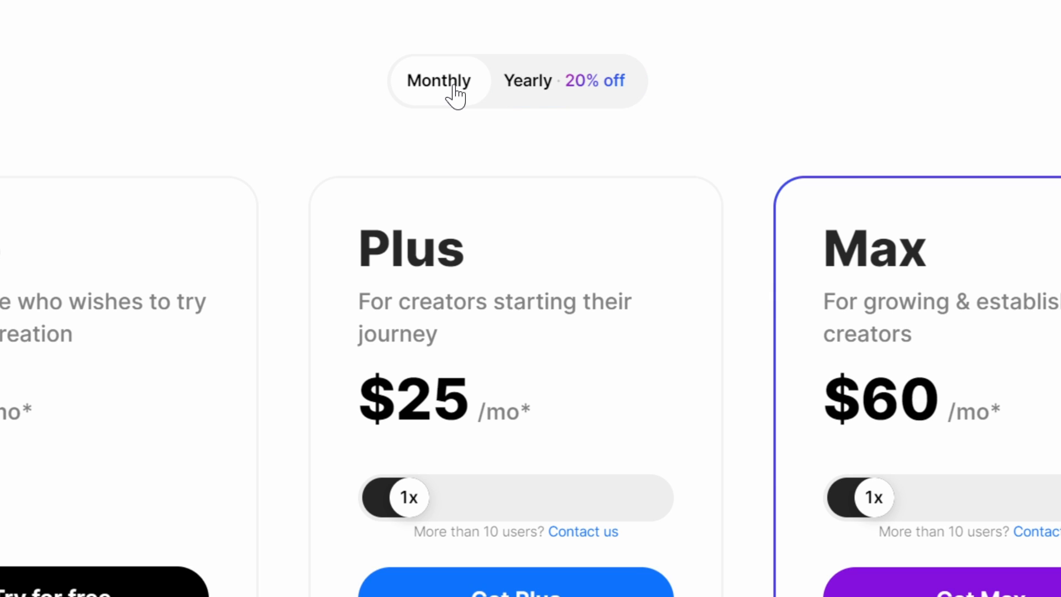
click(527, 81)
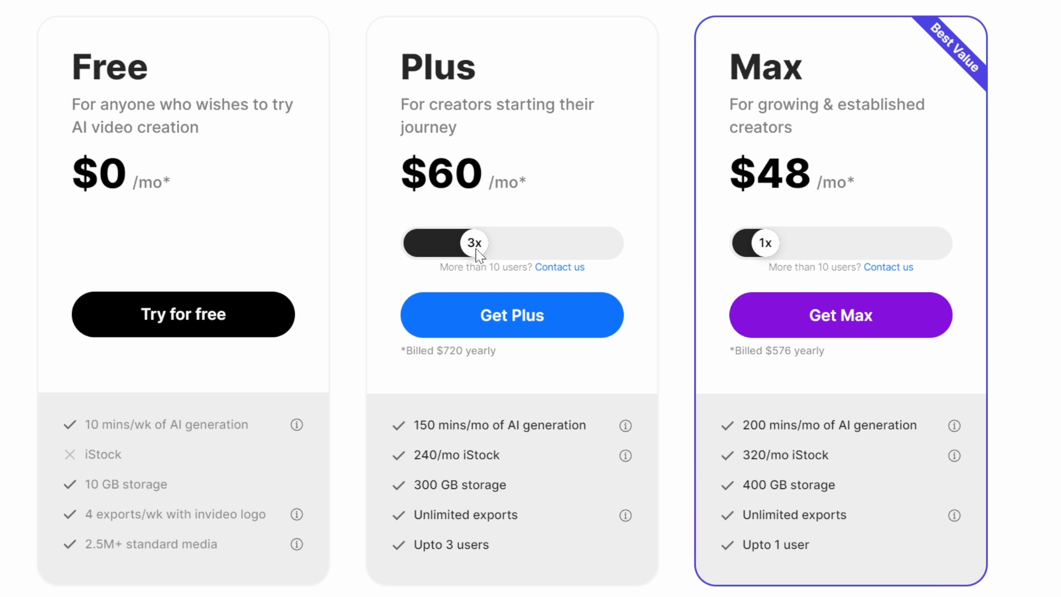
Step: Adjust user counts on Plus and Max, ending at yearly Plus $20/mo and Max $48/mo
drag(472, 242, 552, 242)
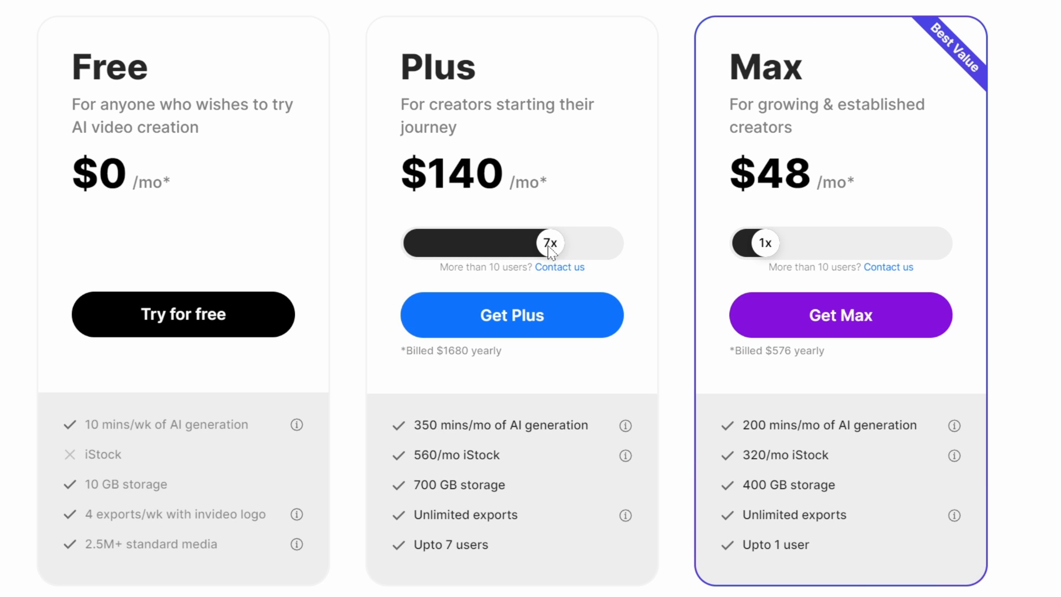
drag(549, 244, 351, 233)
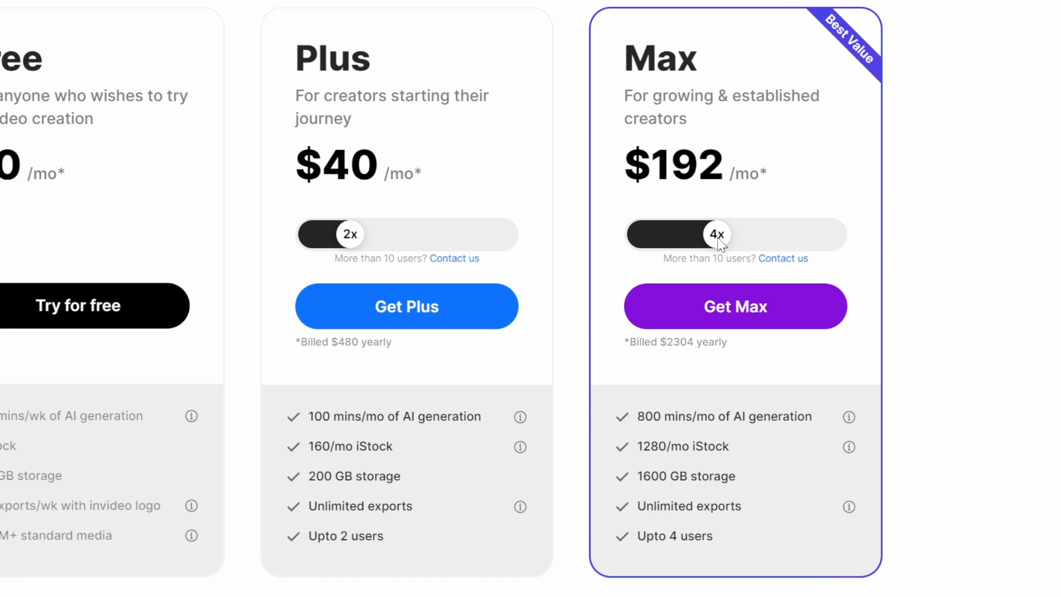
drag(719, 235, 791, 234)
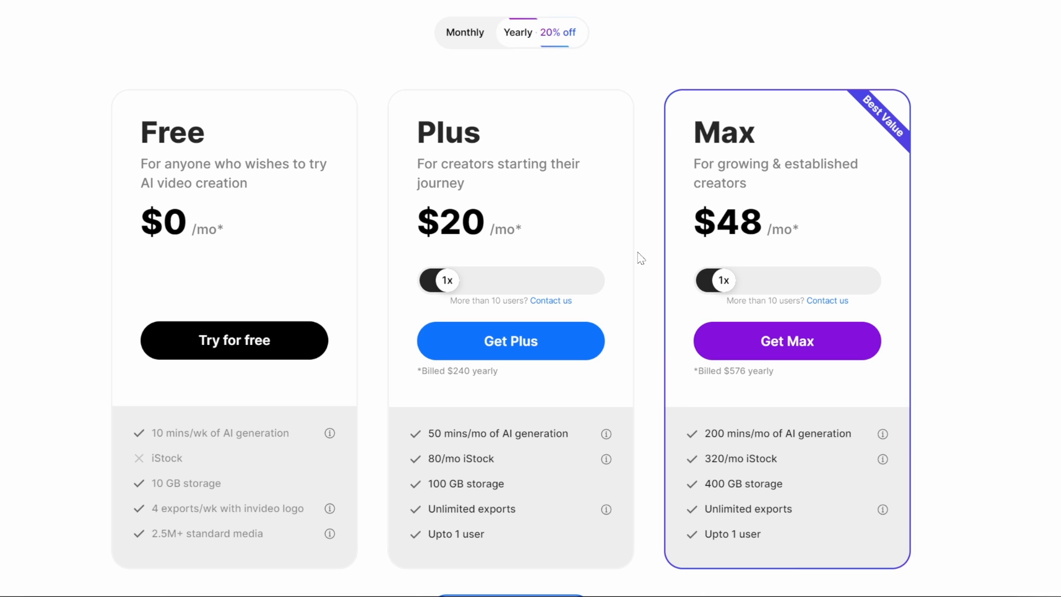
click(541, 32)
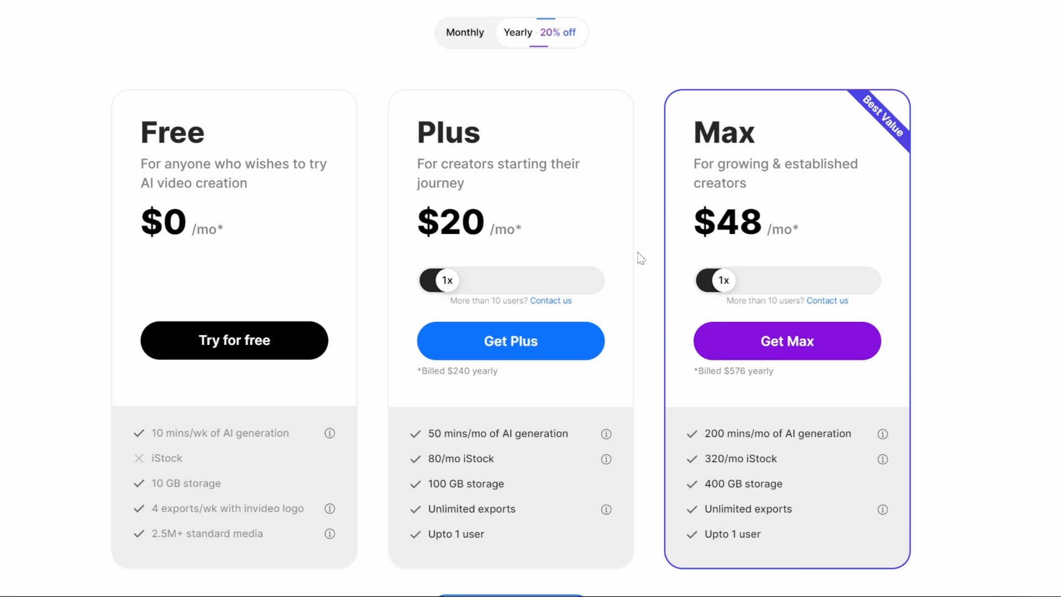